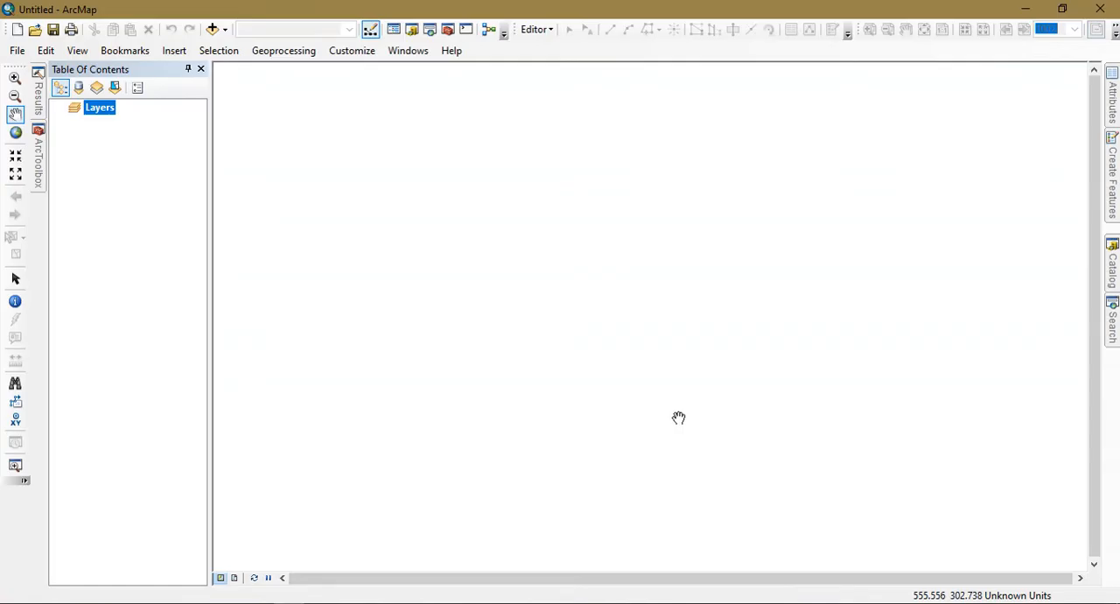
mouse_move(156, 169)
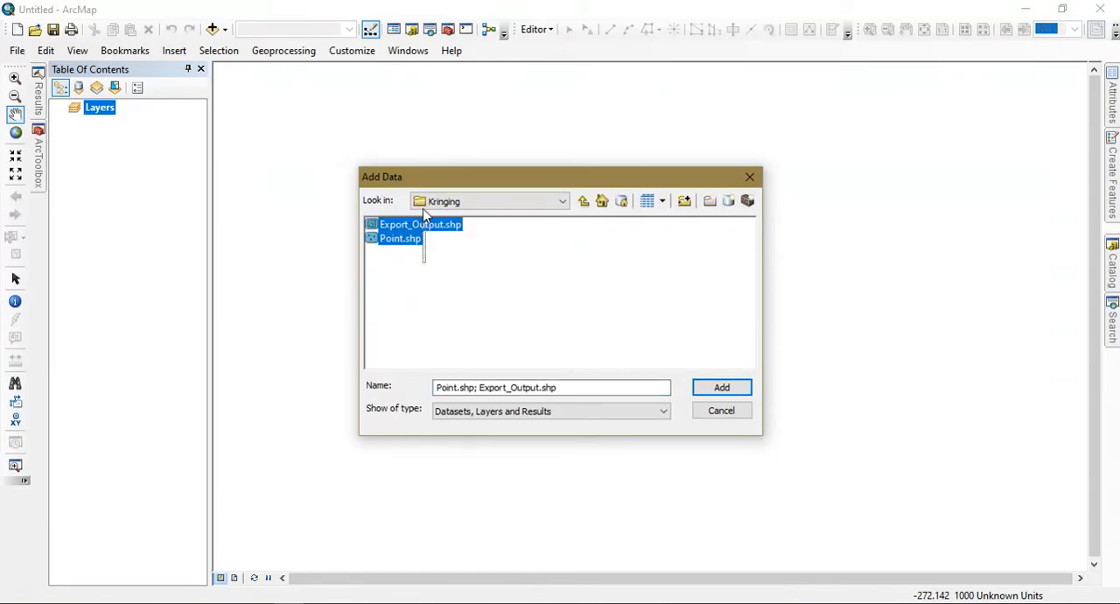
mouse_move(446, 224)
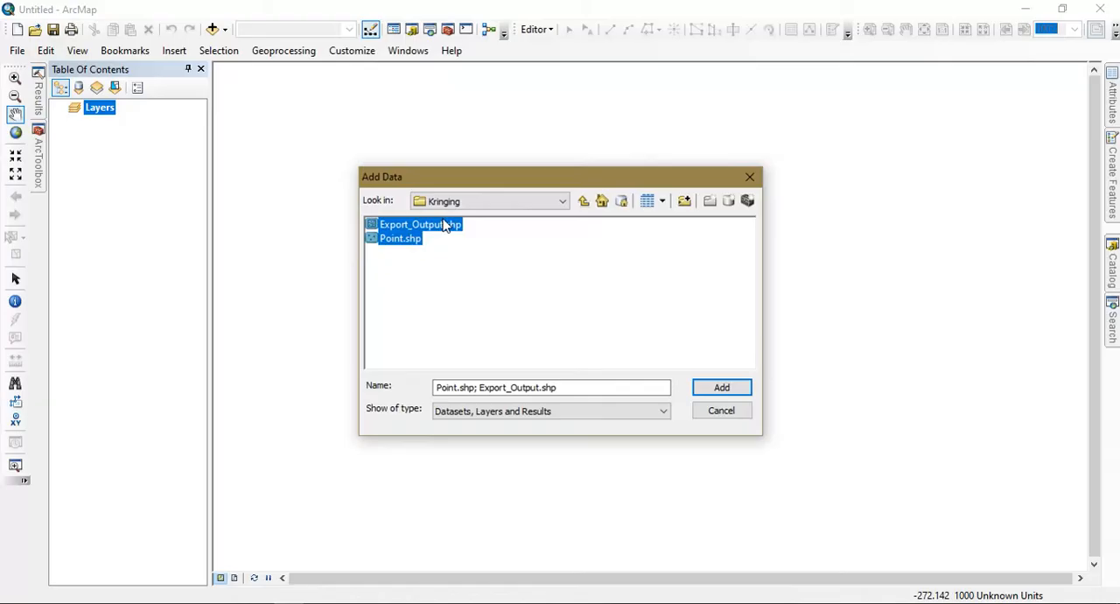
- Add Point.shp and Export_Output.shp from the Kriging folder to the map
left_click(721, 387)
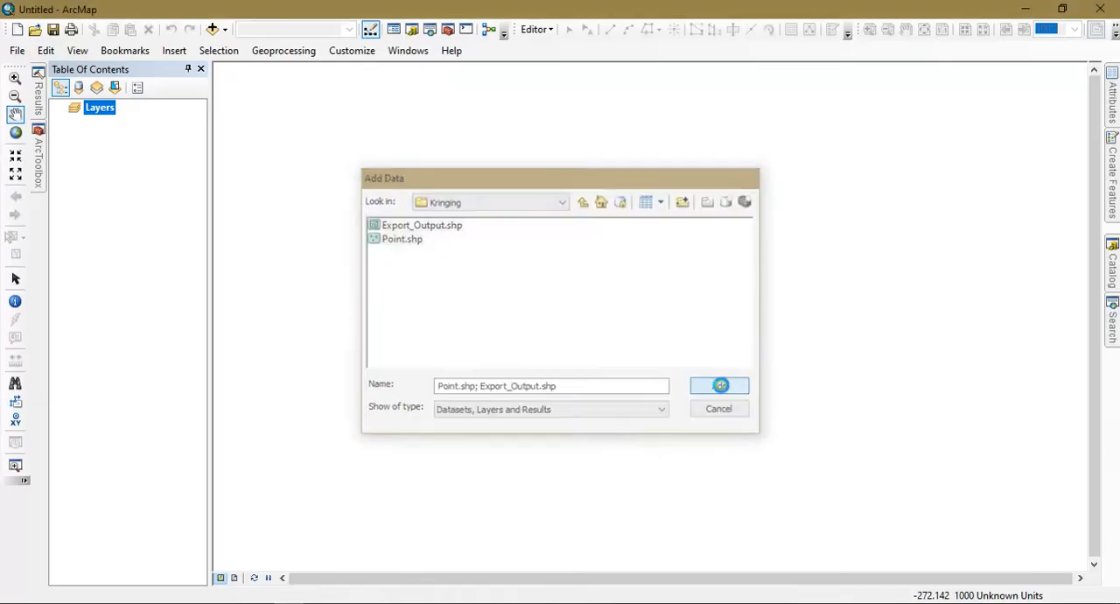
- Pan the view so the boundary polygon and sample points sit further up and left
left_click(720, 385)
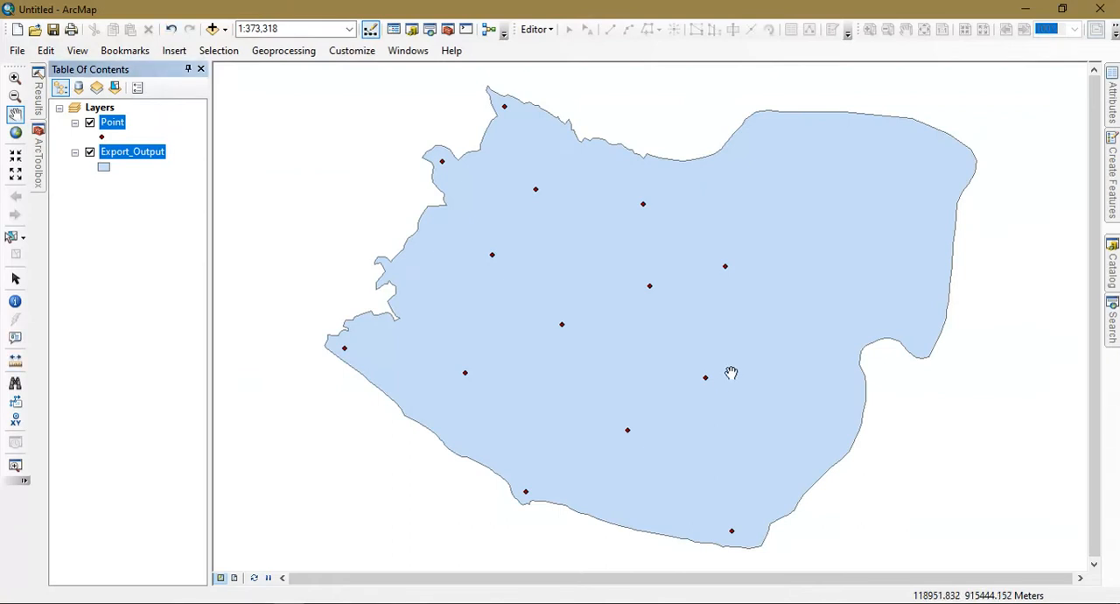
left_click_drag(731, 375, 710, 375)
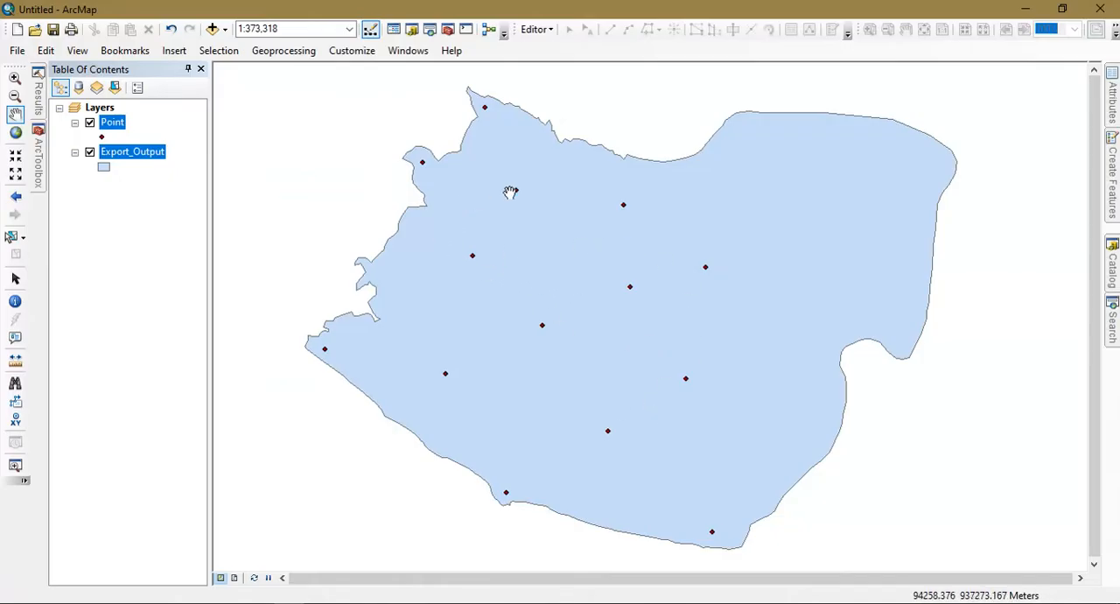
mouse_move(931, 147)
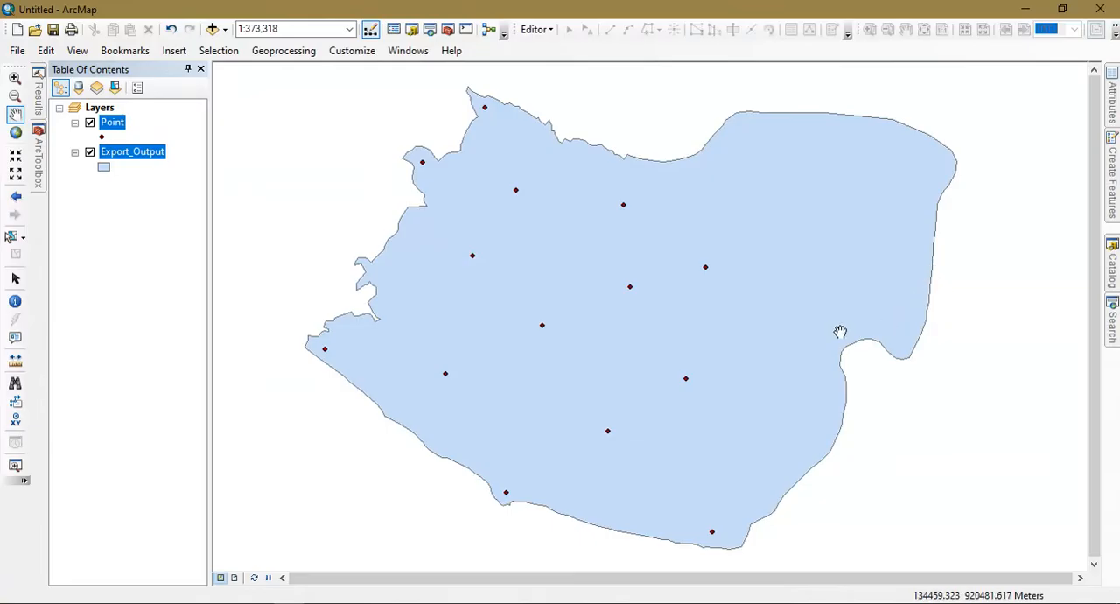
mouse_move(648, 227)
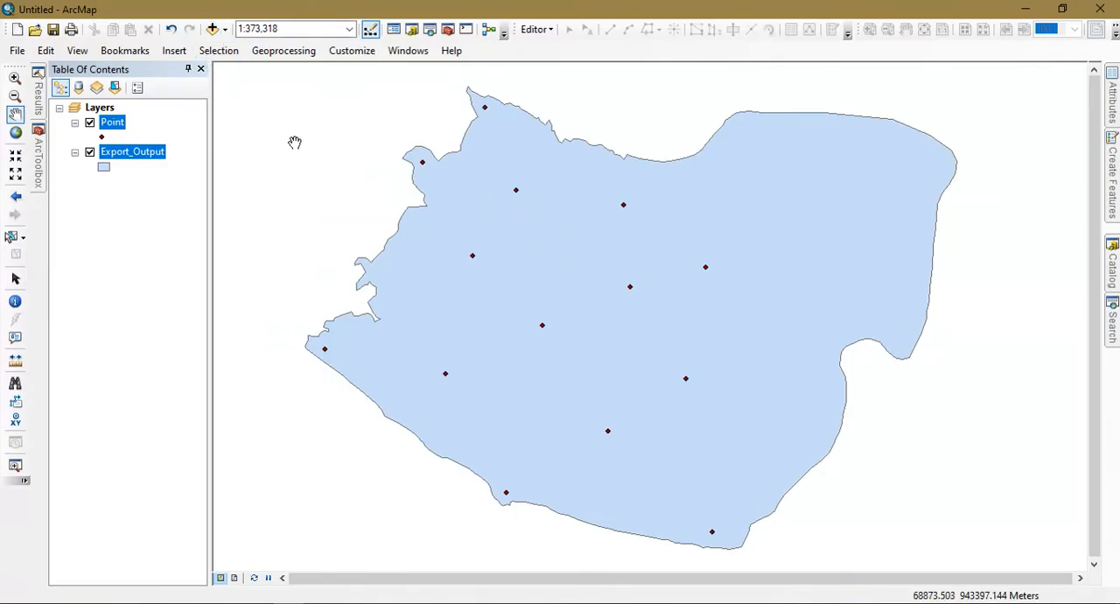
mouse_move(283, 49)
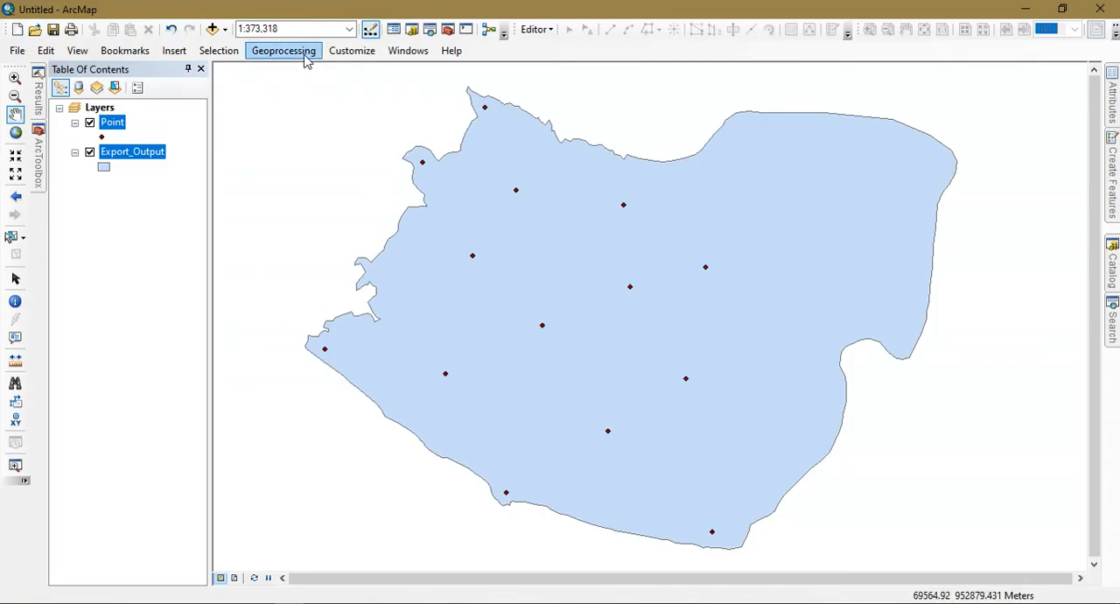
- Set the processing extent to Same as layer Export_Output and the raster analysis mask to Export_Output
left_click(284, 49)
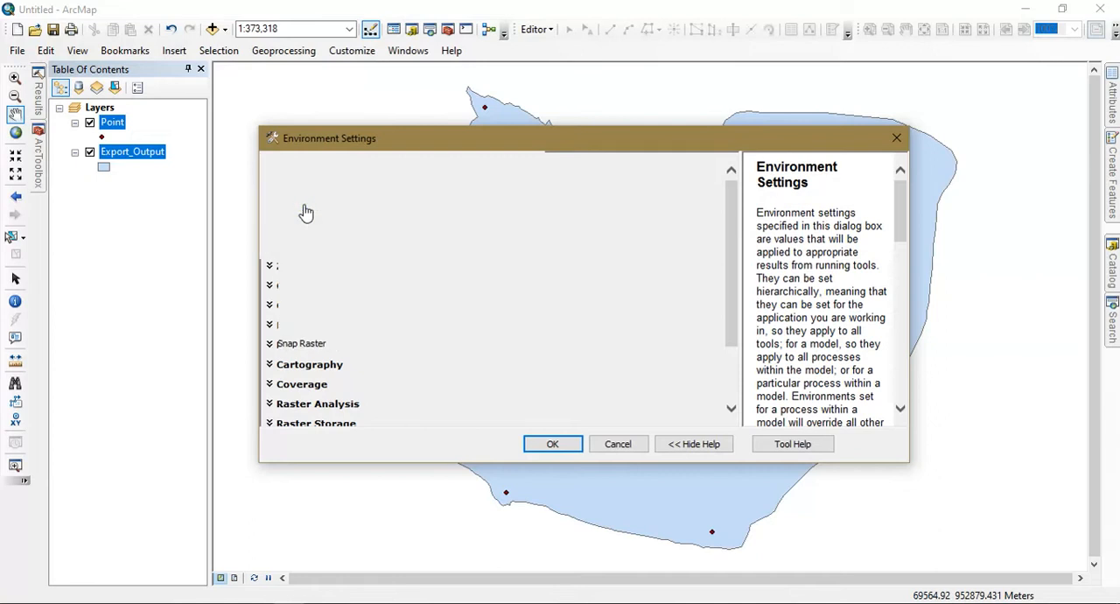
left_click(675, 238)
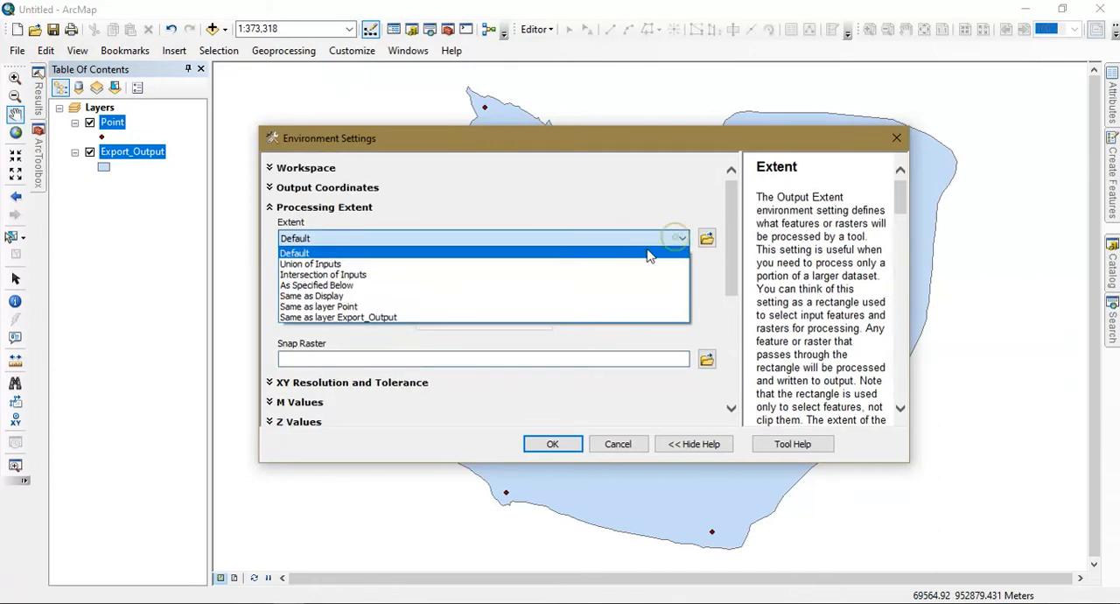
mouse_move(560, 309)
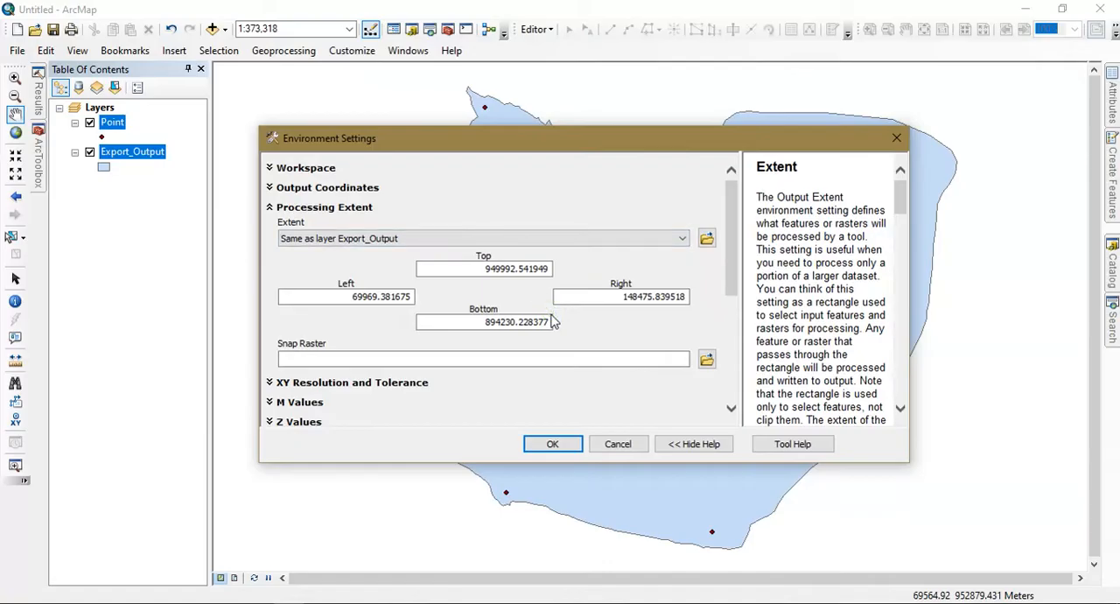
mouse_move(709, 287)
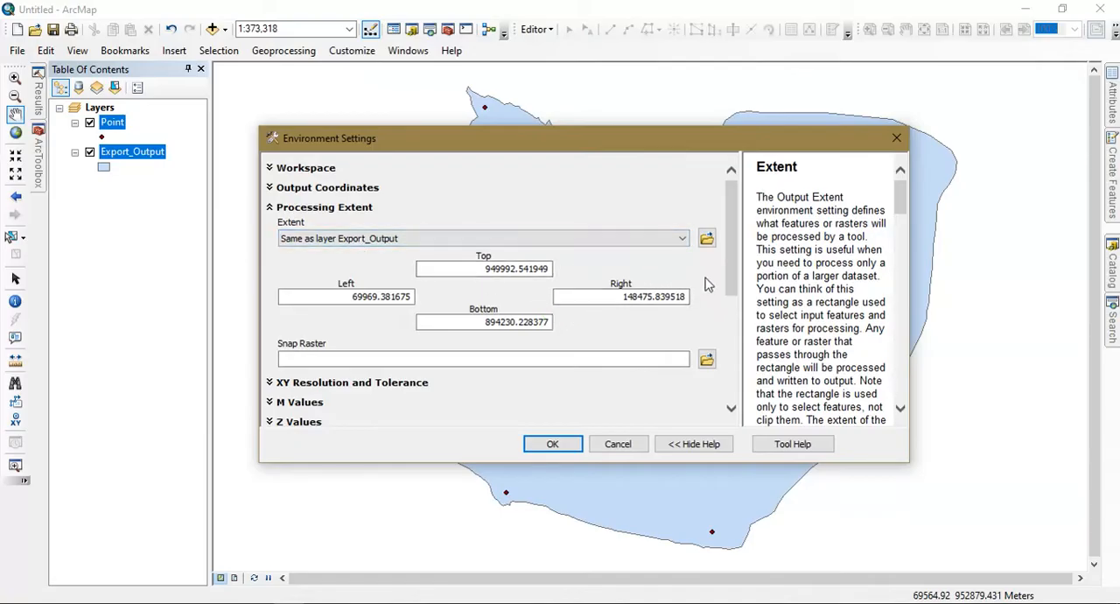
scroll("down", 3)
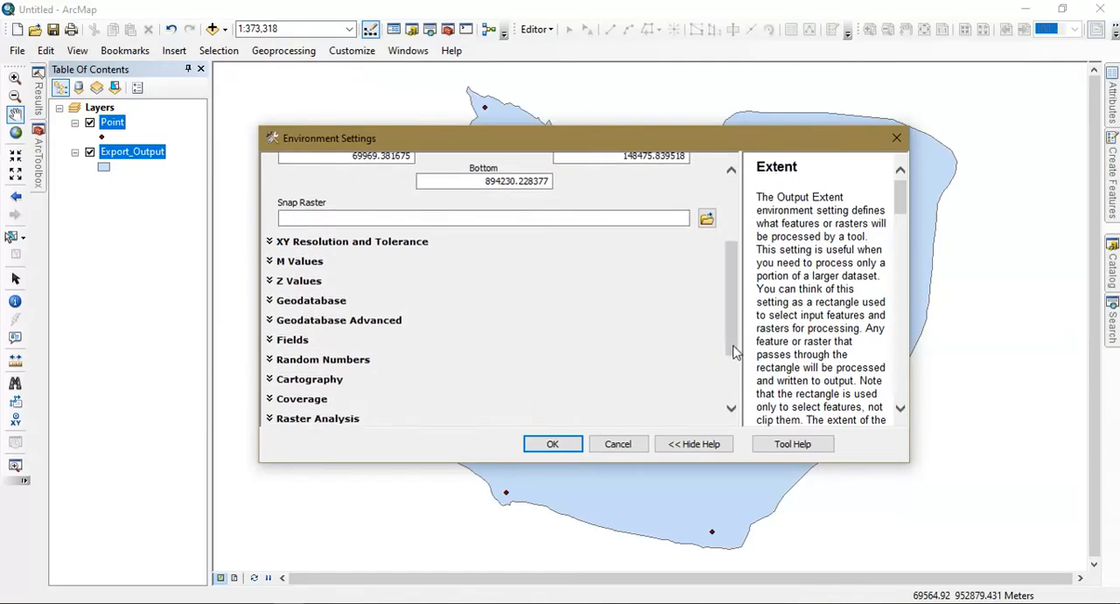
scroll("down", 3)
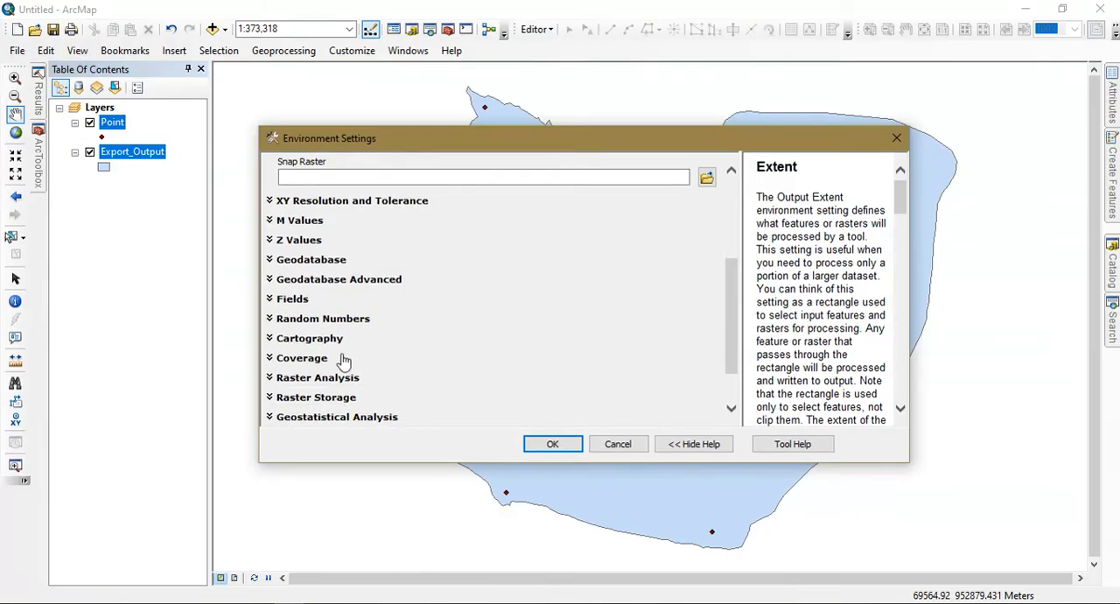
left_click(318, 378)
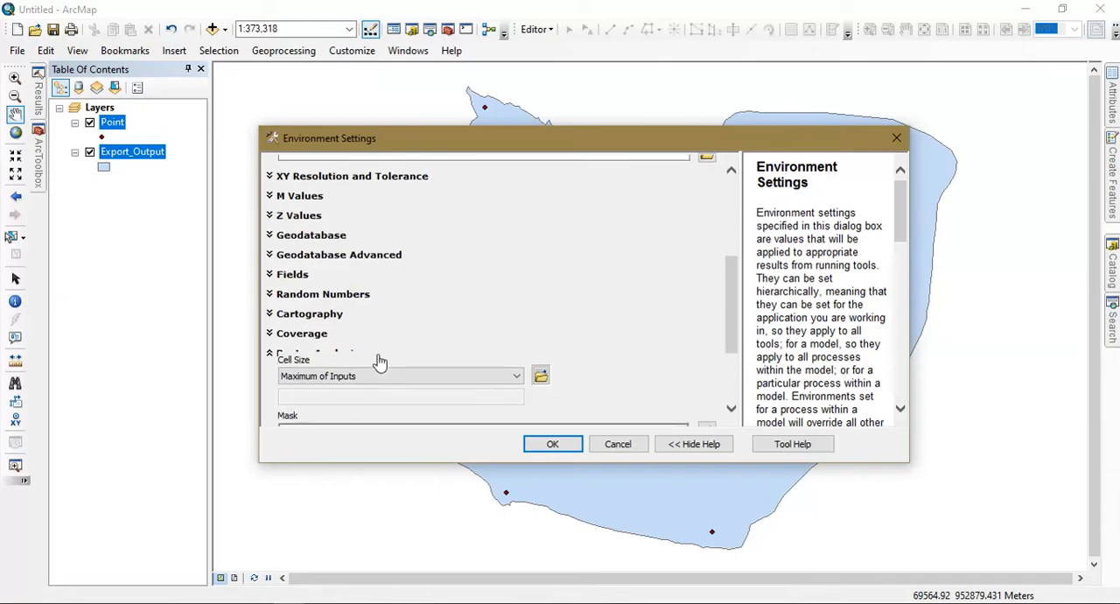
scroll("down", 3)
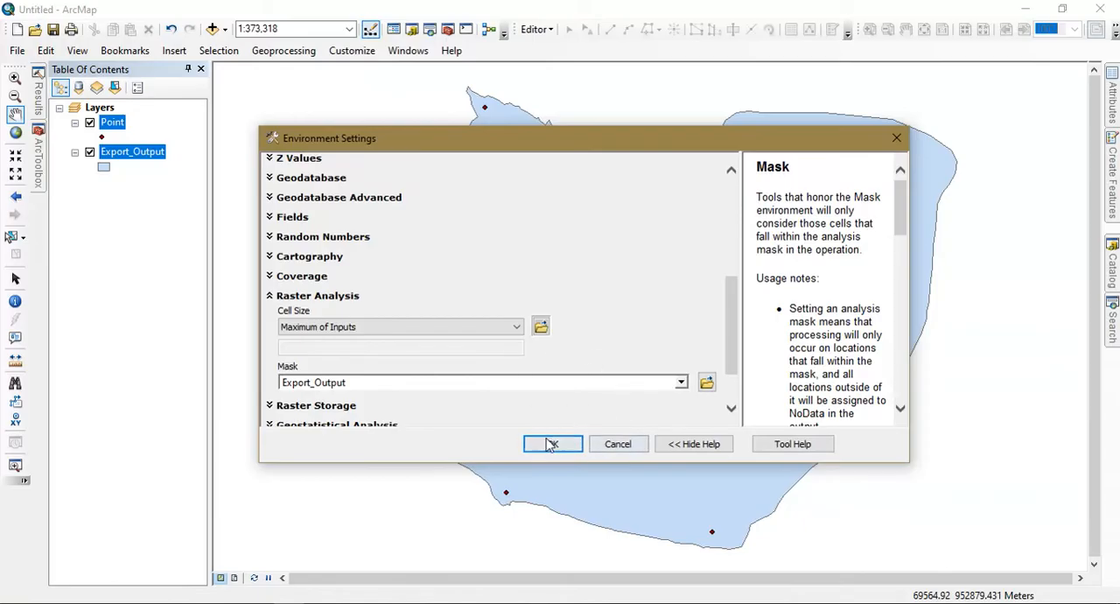
left_click(553, 445)
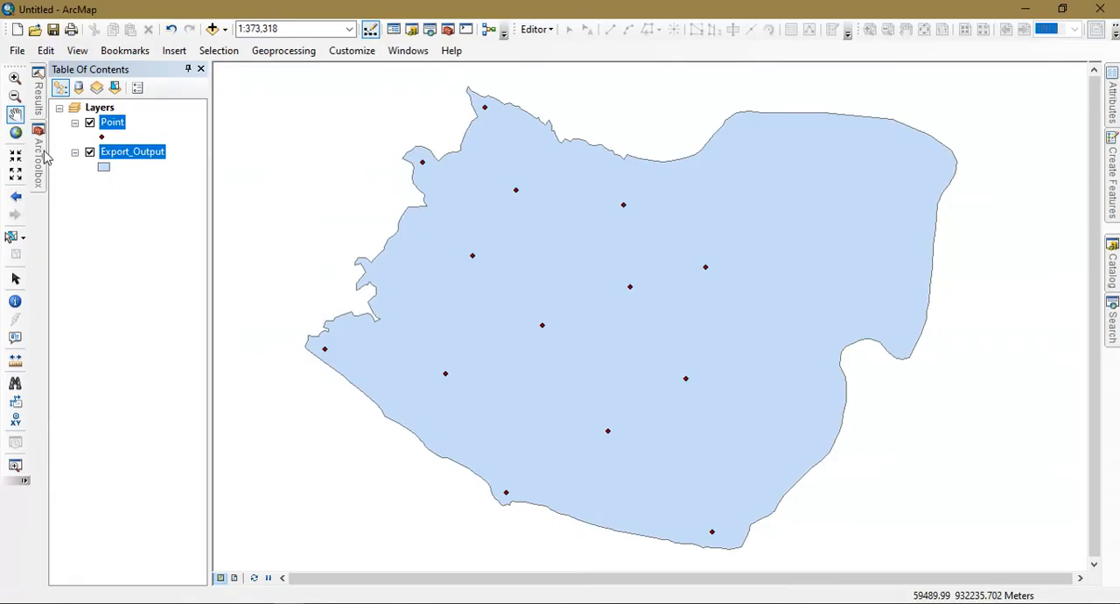
- Launch the Kriging tool from ArcToolbox's Spatial Analyst Tools > Interpolation toolset
left_click(39, 131)
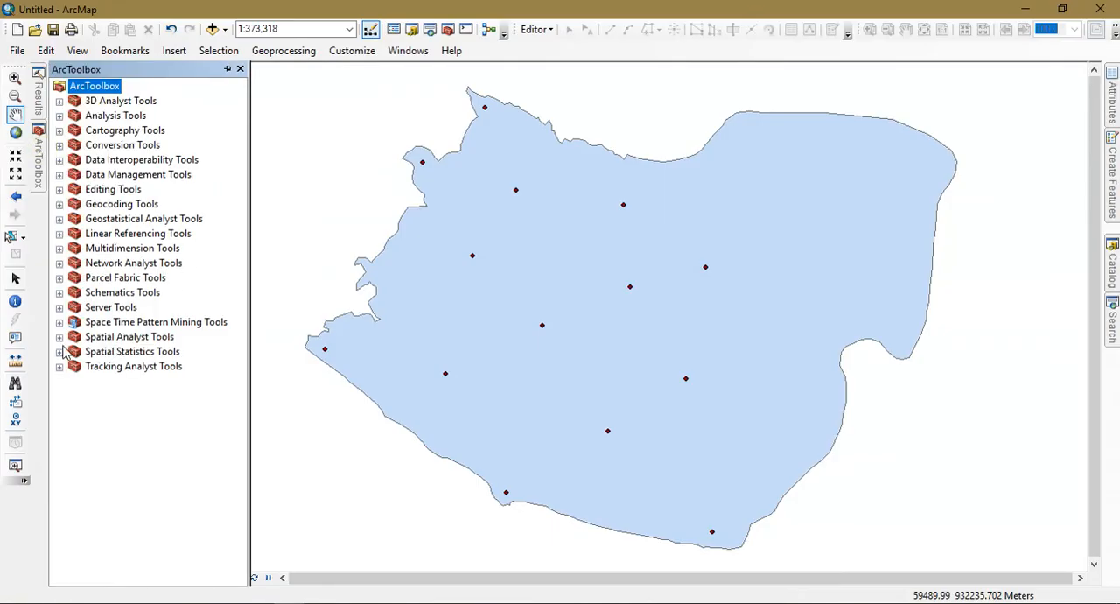
left_click(58, 336)
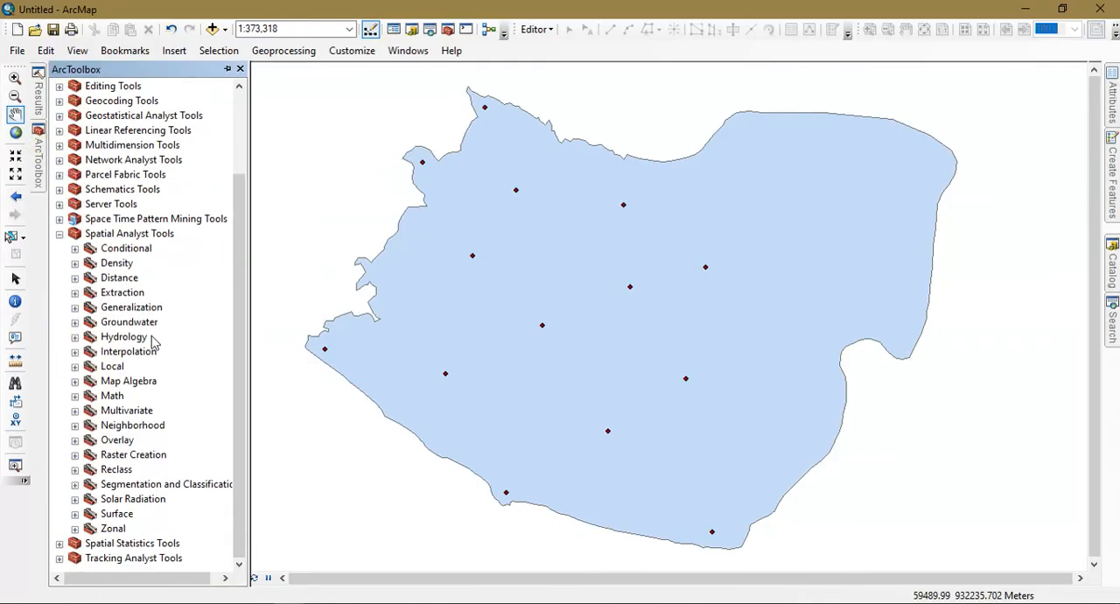
left_click(129, 352)
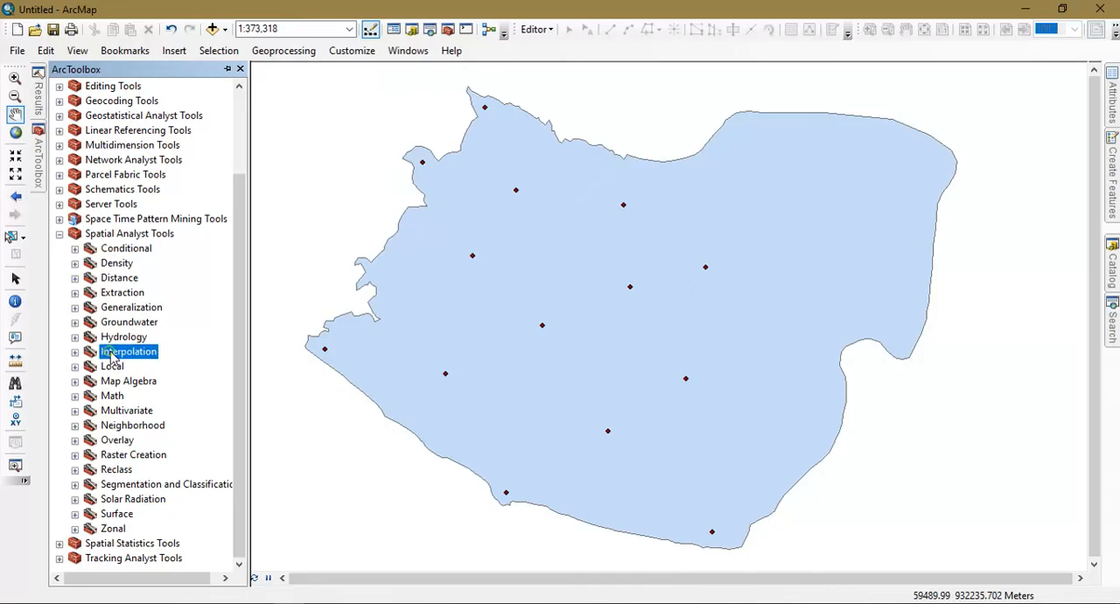
left_click(73, 351)
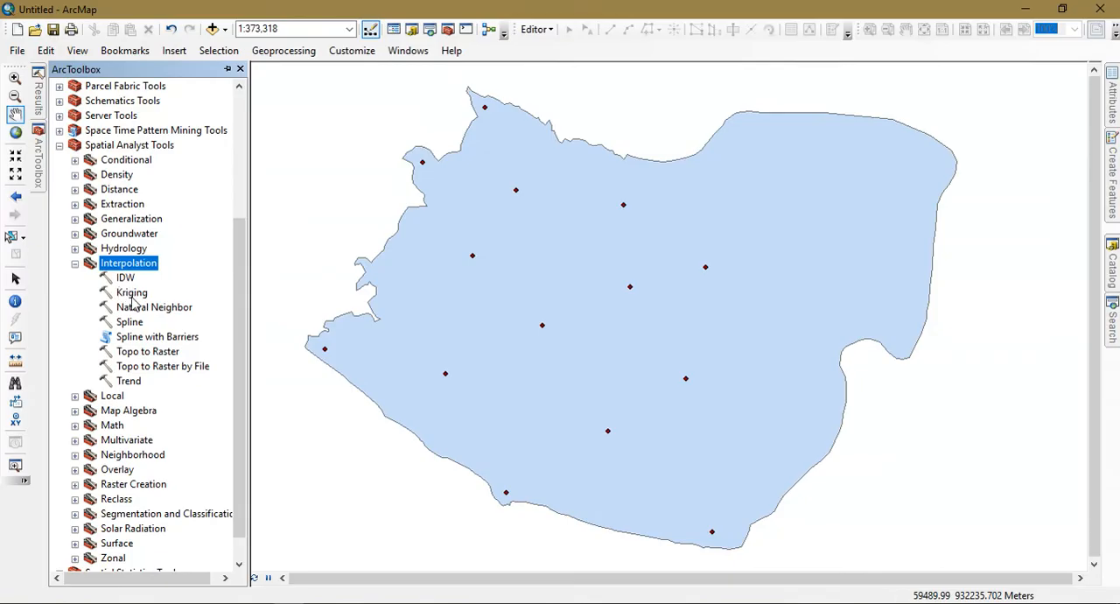
left_click(131, 292)
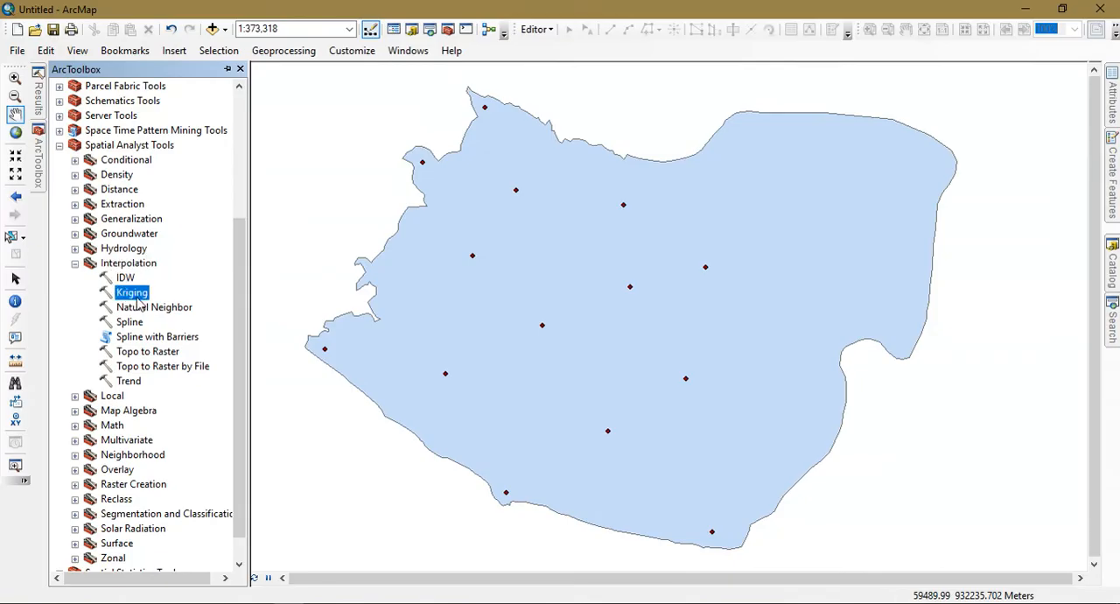
double_click(133, 292)
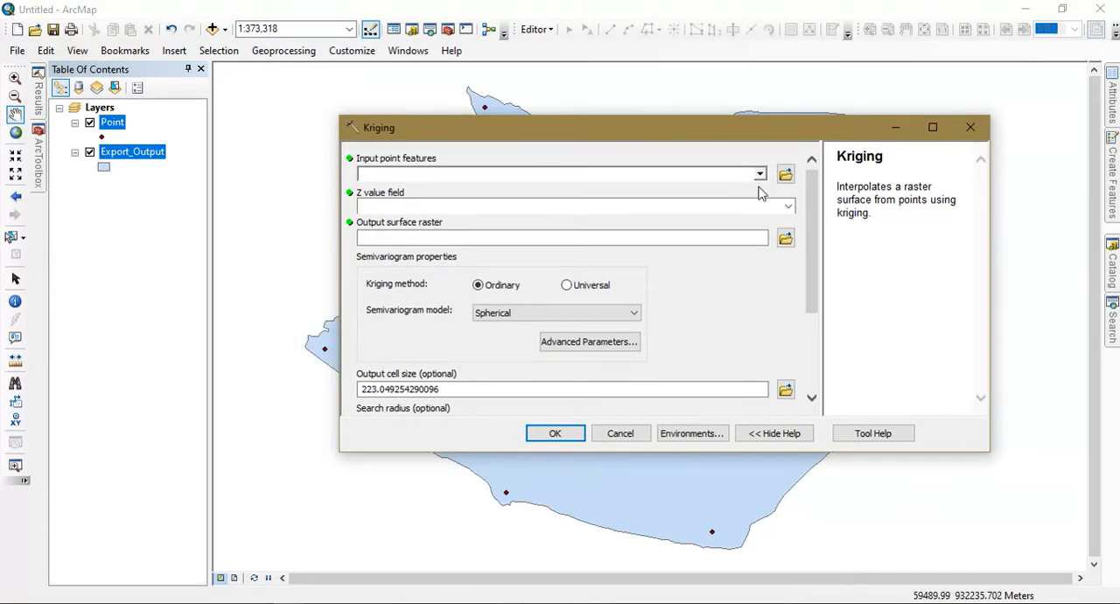
- Use the Point layer as input with Rainfall as the z-value field, keeping the ordinary spherical semivariogram
left_click(759, 173)
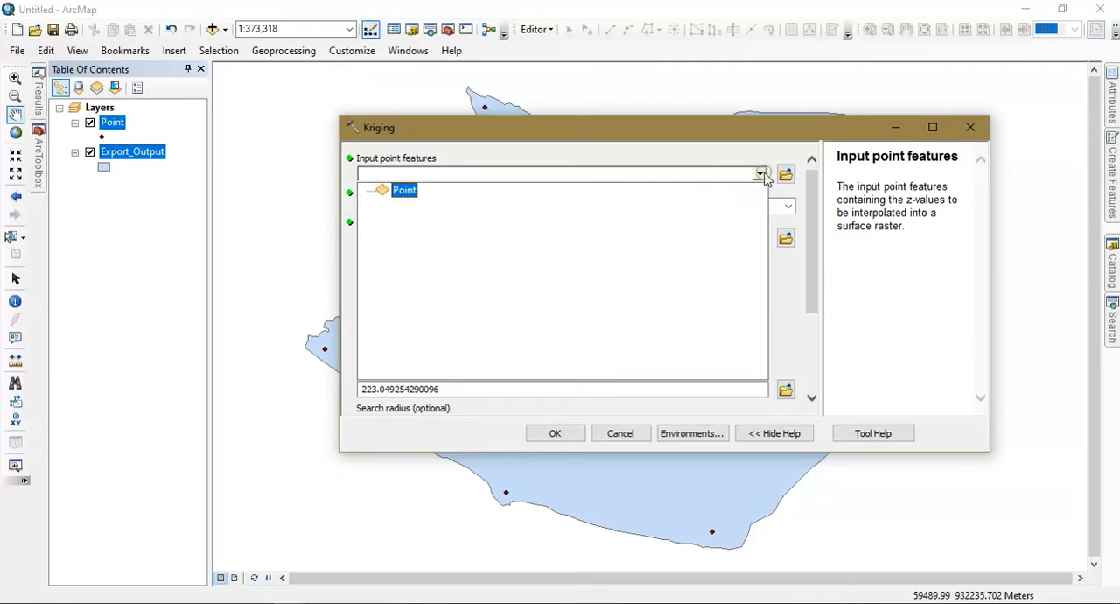
left_click(402, 189)
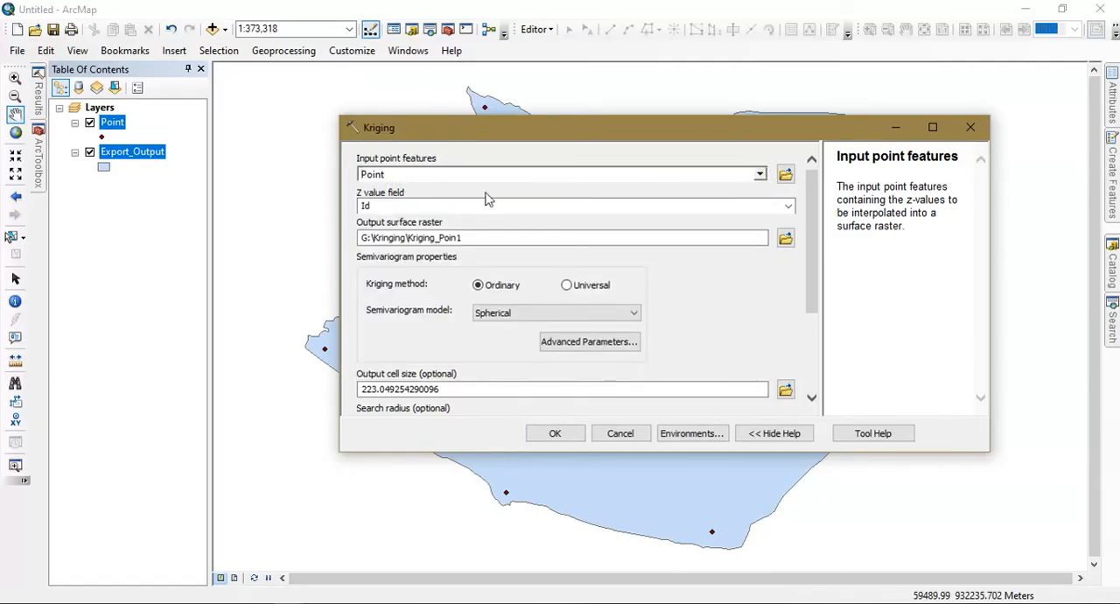
left_click(787, 206)
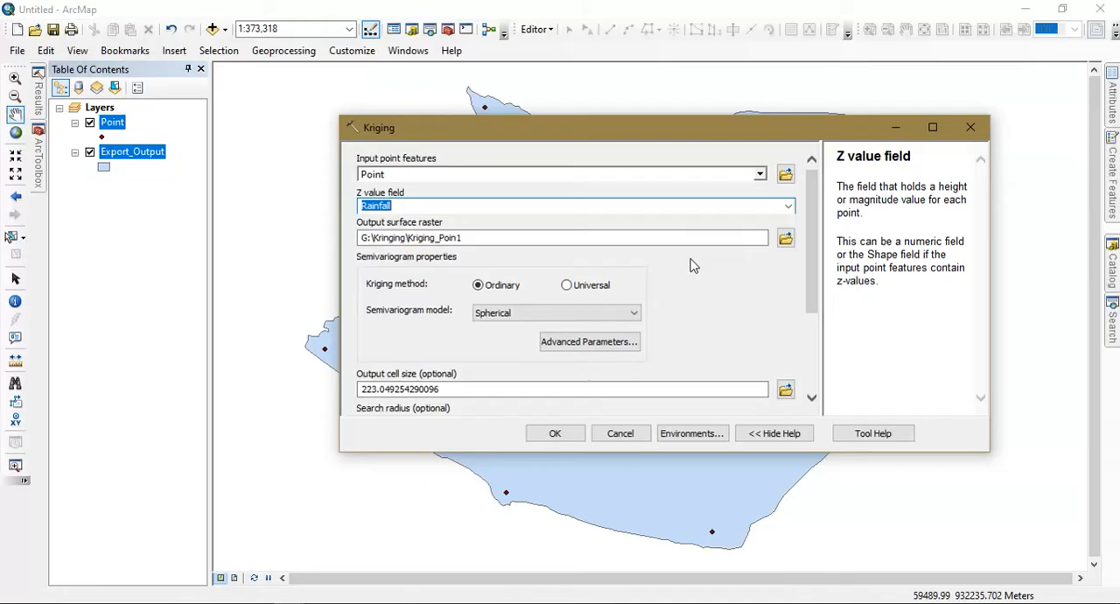
mouse_move(821, 284)
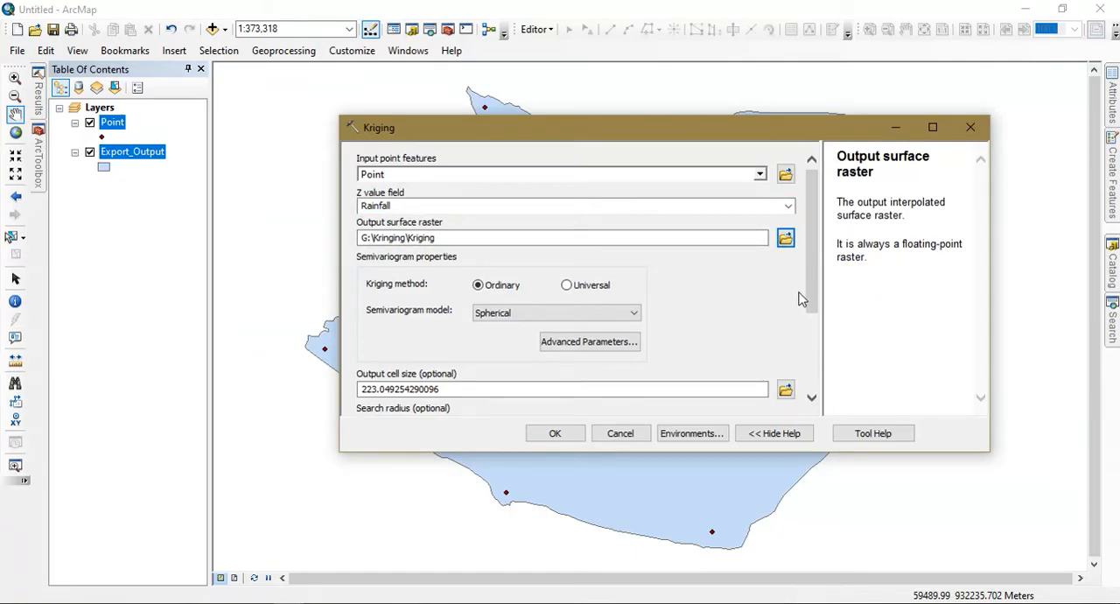
scroll("down", 3)
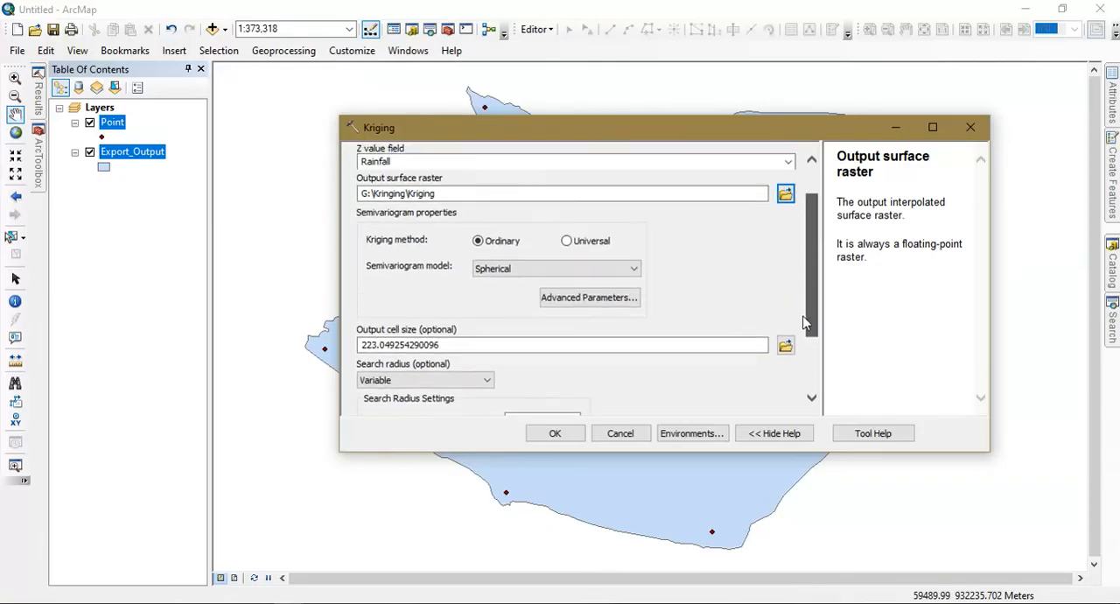
scroll("down", 3)
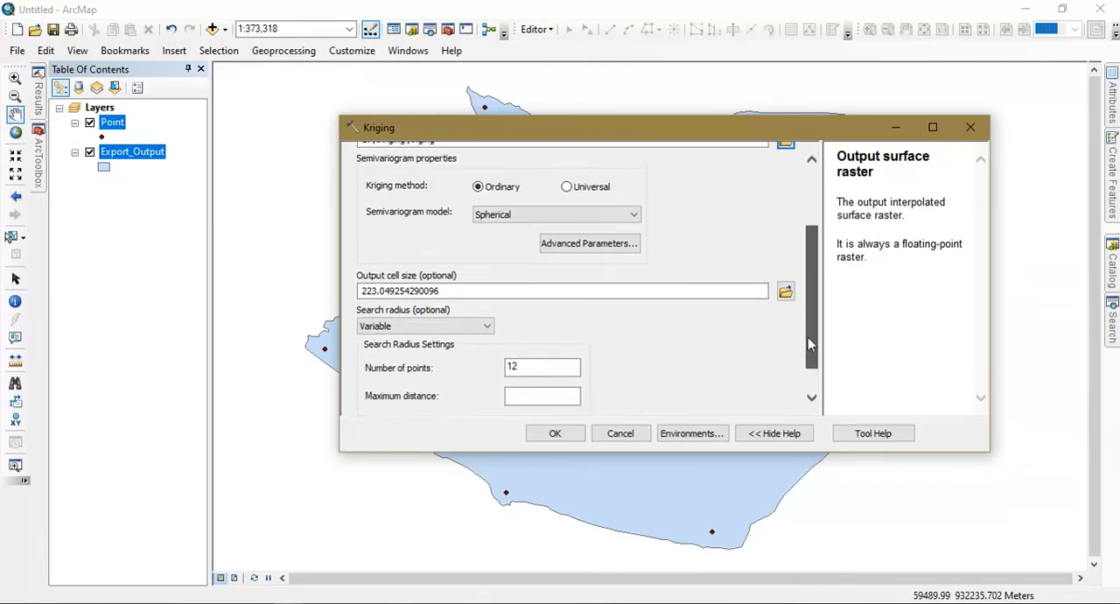
scroll("up", 3)
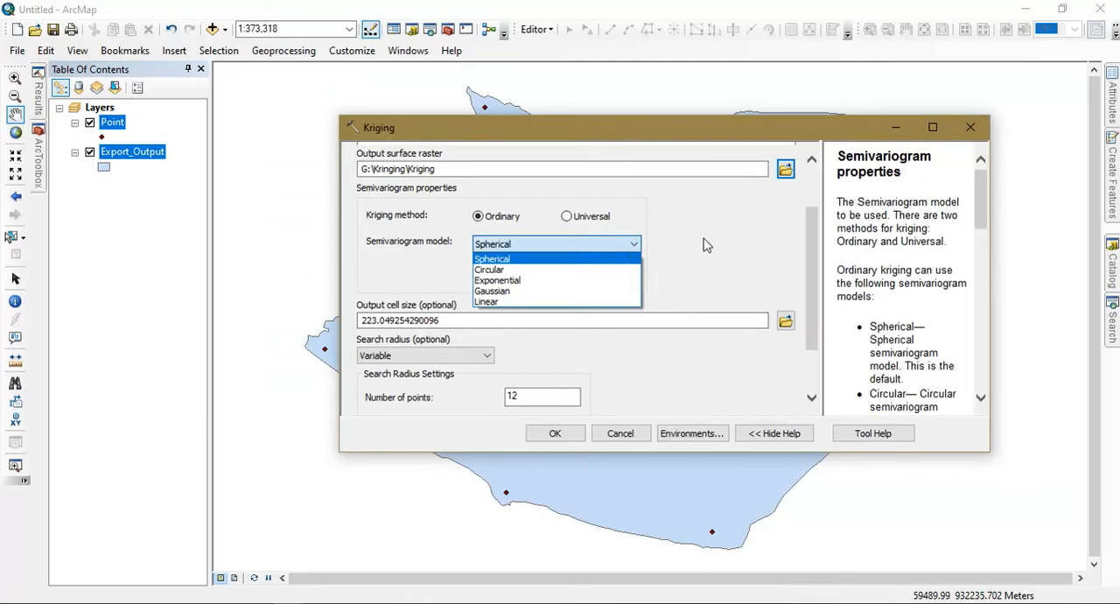
left_click(492, 260)
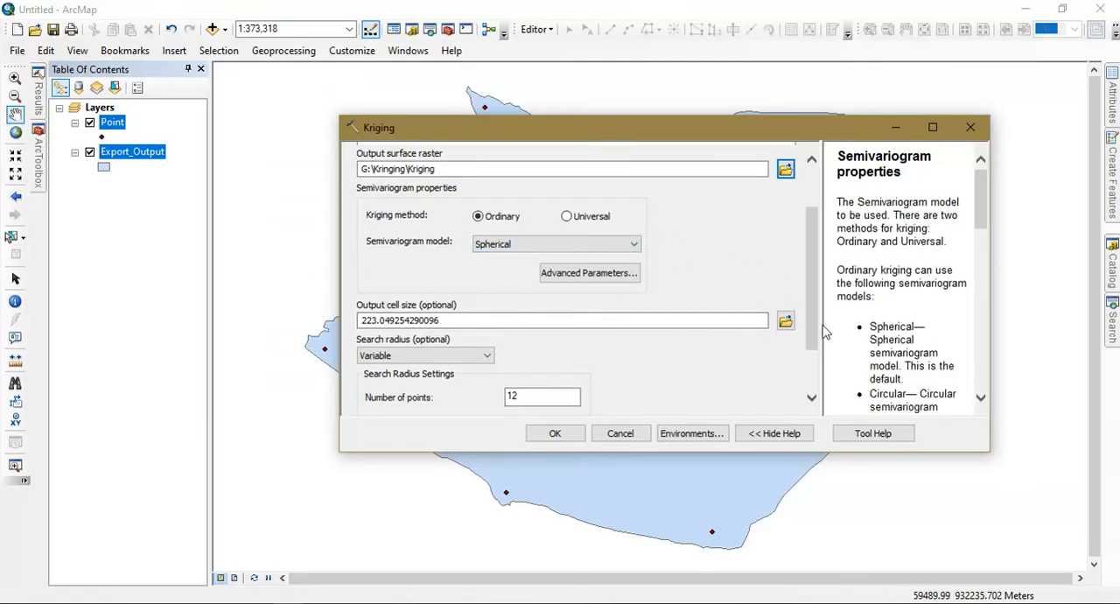
mouse_move(840, 333)
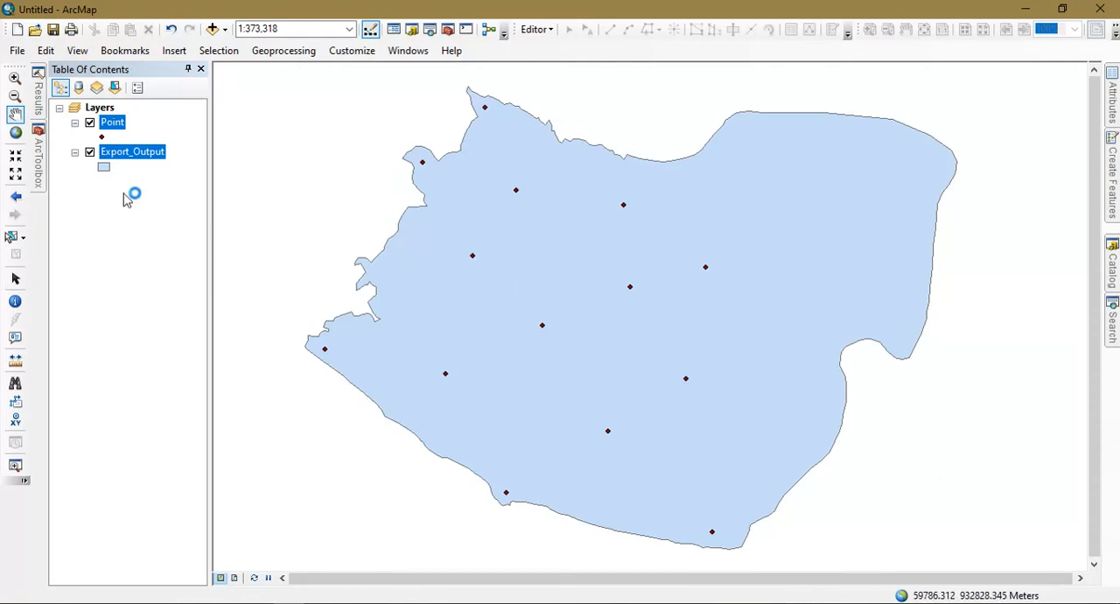
- Give the Export_Output boundary polygon a hollow symbol so only its outline shows
left_click(105, 166)
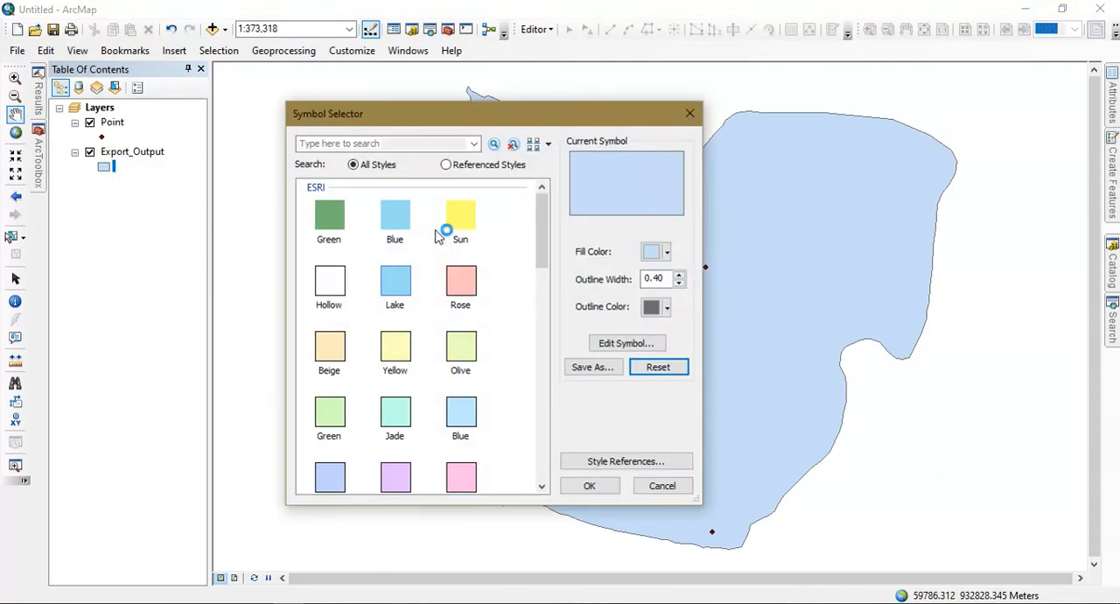
left_click(329, 281)
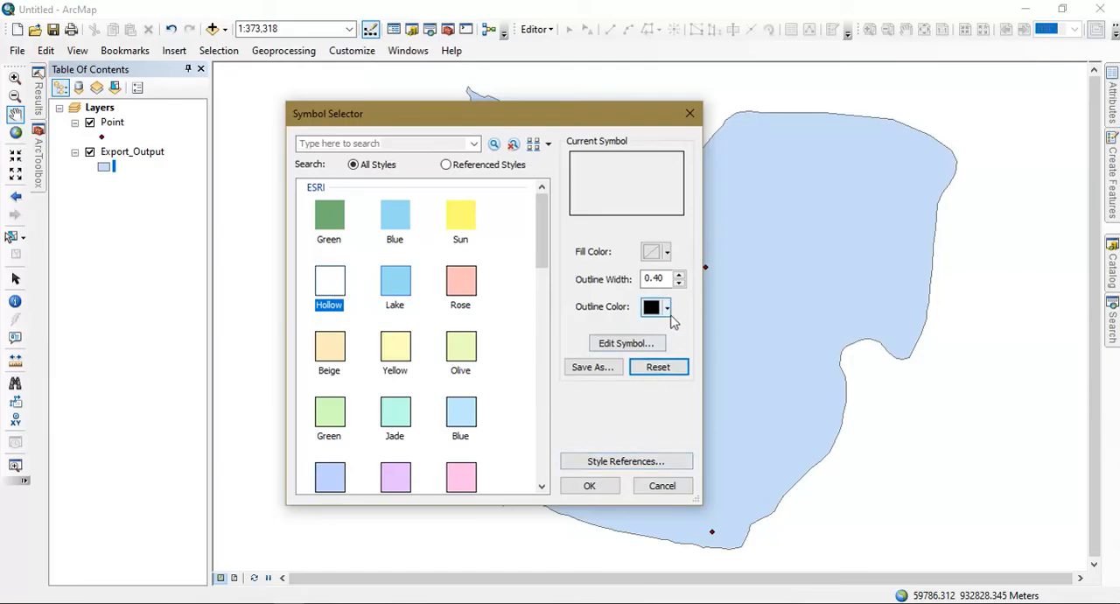
left_click(588, 486)
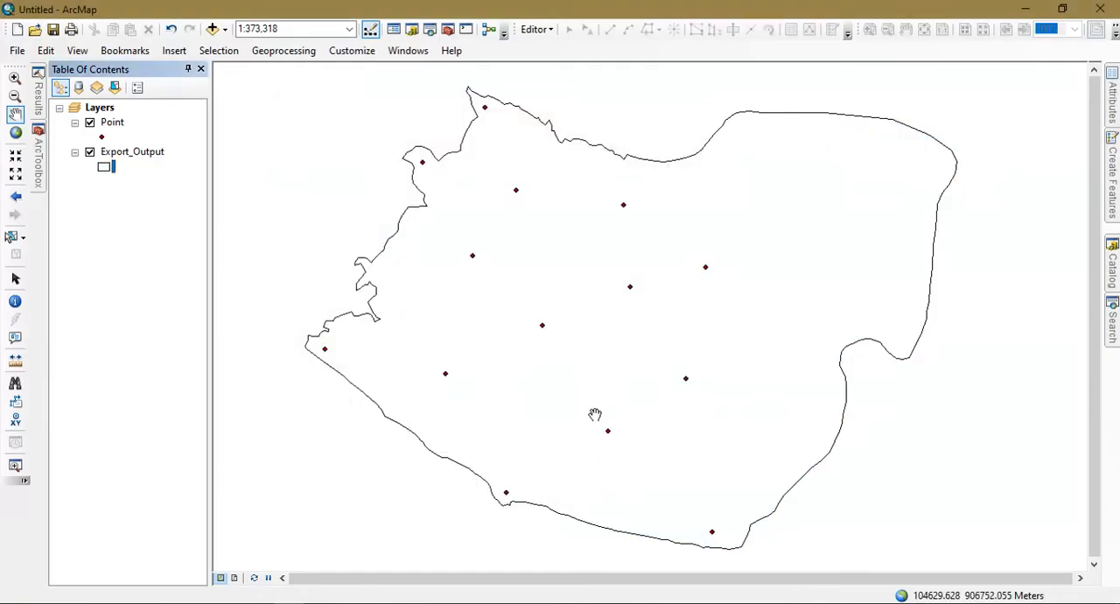
mouse_move(585, 276)
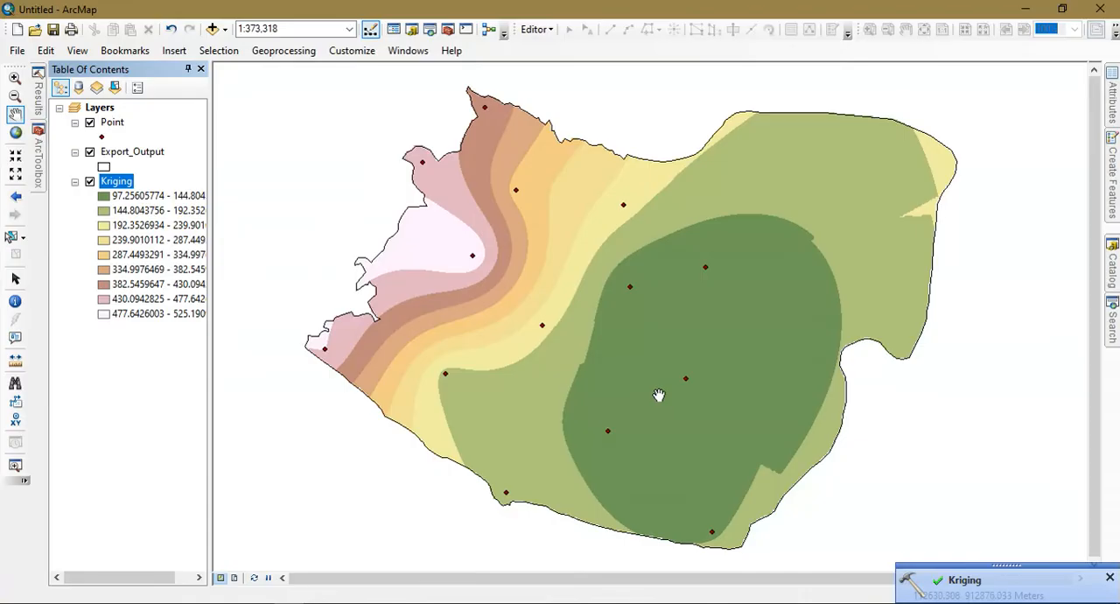
mouse_move(689, 364)
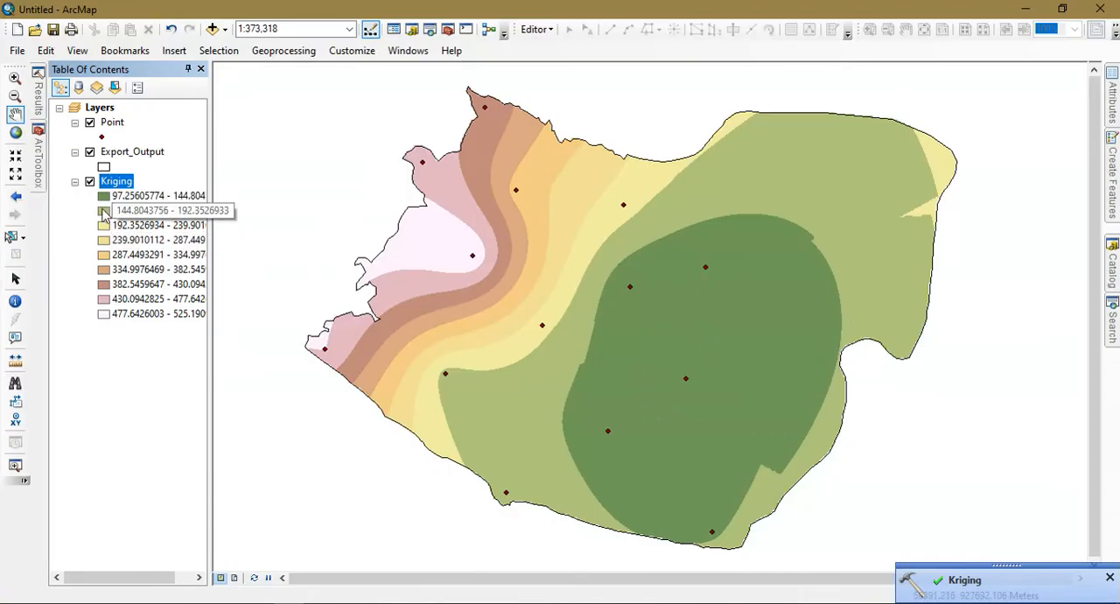
mouse_move(104, 282)
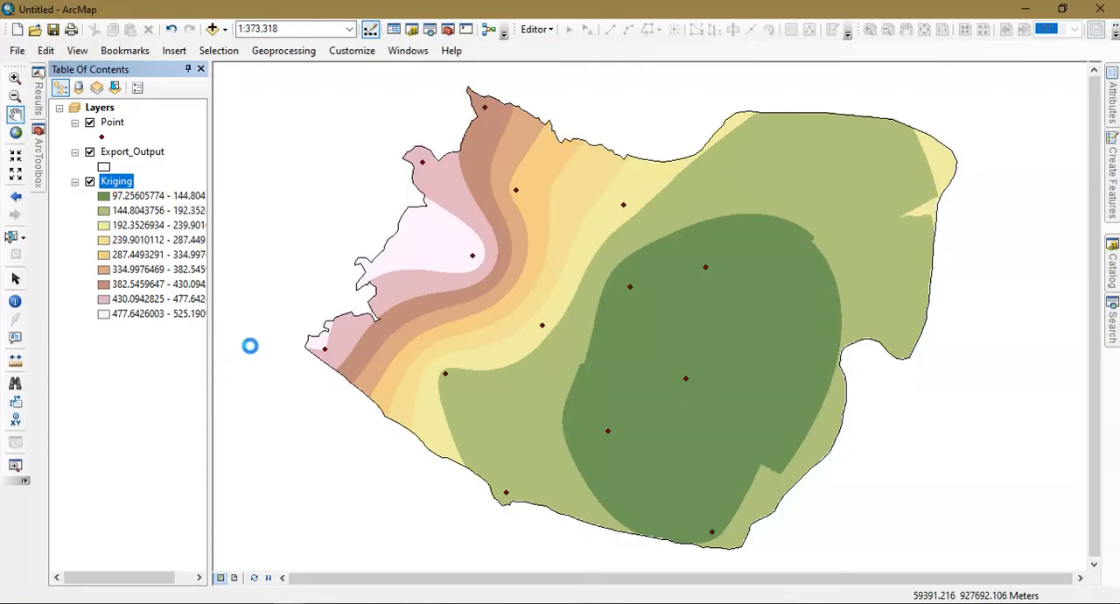
- Classify the Kriging raster's symbology into 5 classes using the Equal Interval method
double_click(115, 182)
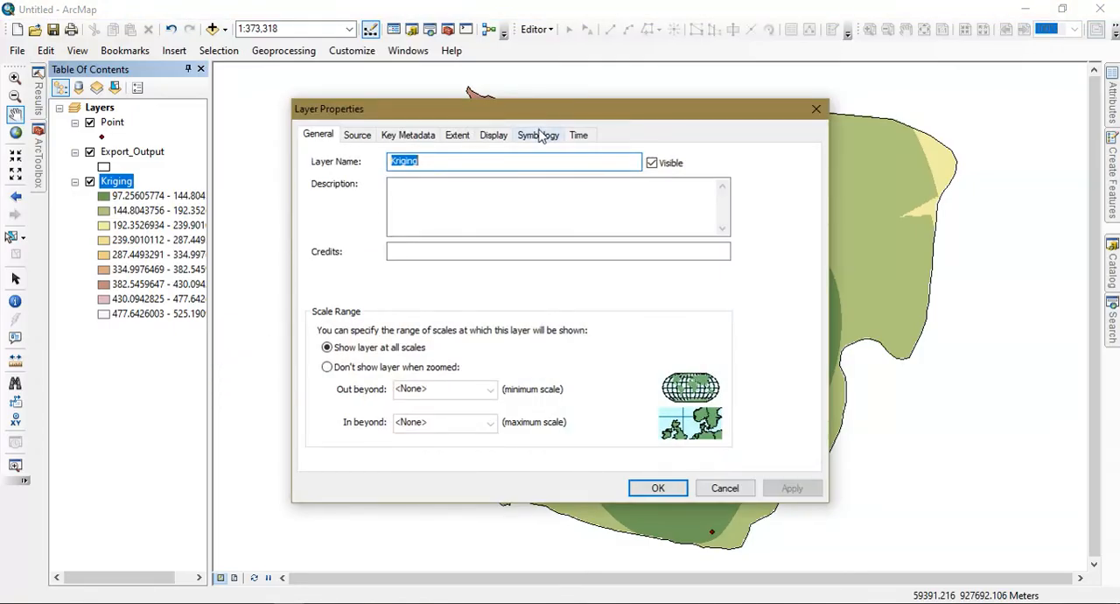
left_click(539, 133)
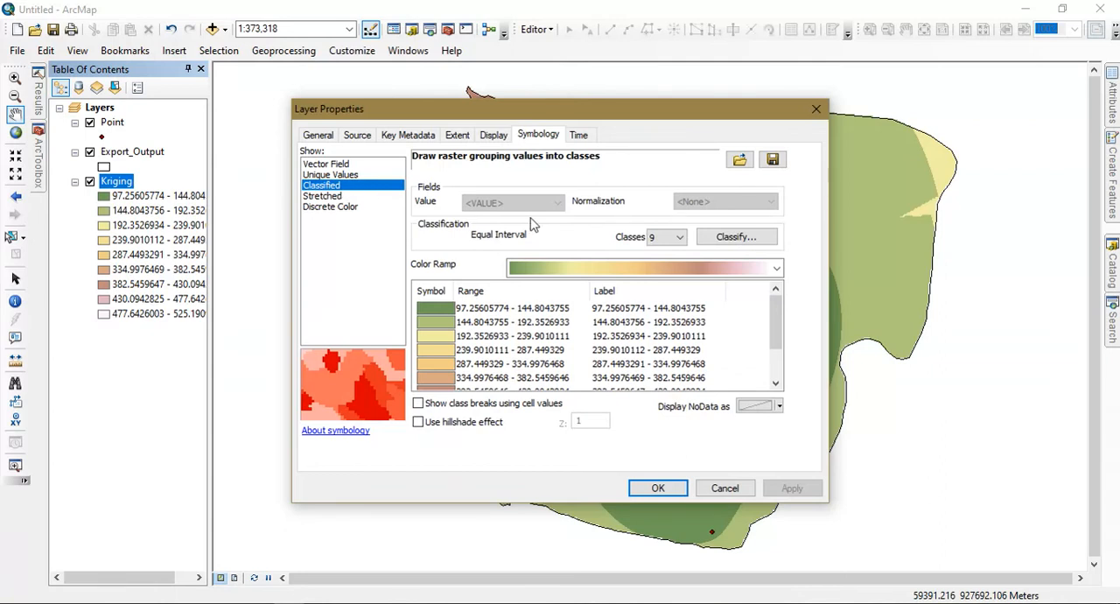
left_click(679, 236)
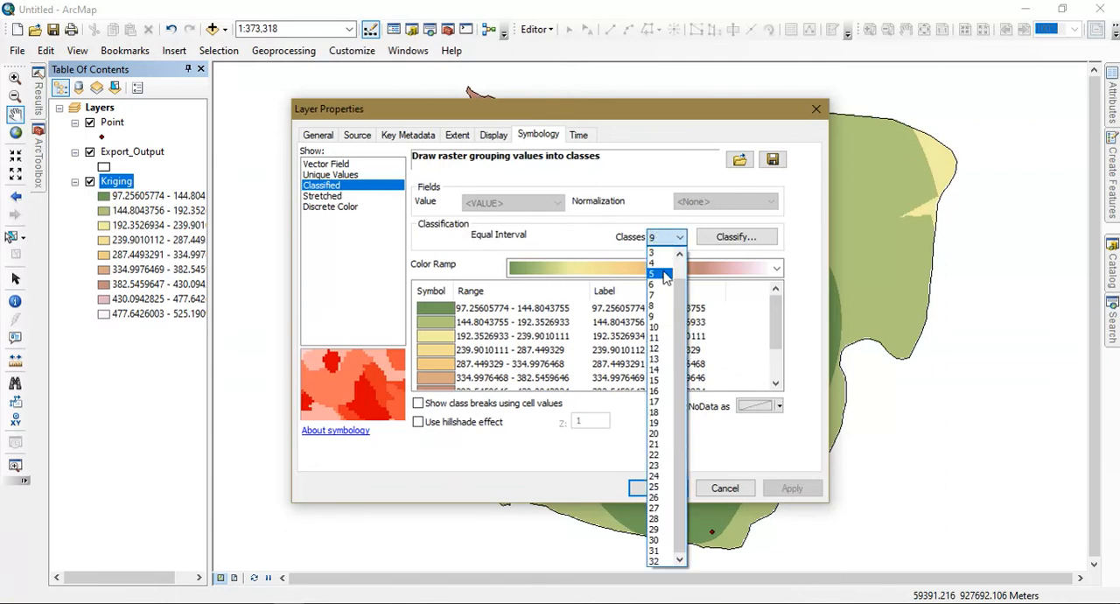
left_click(653, 273)
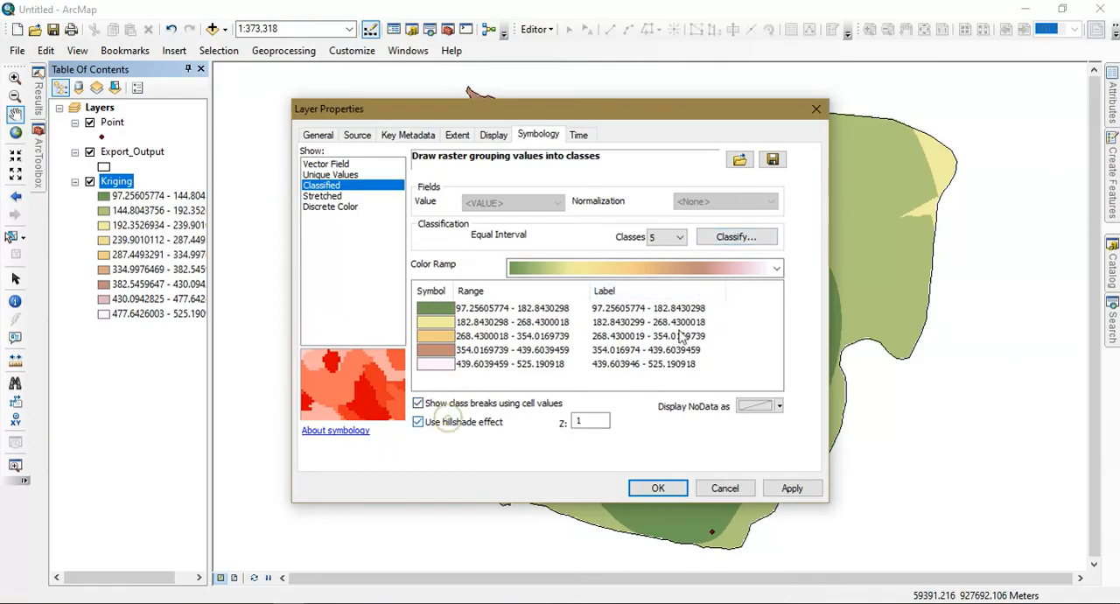
left_click(734, 236)
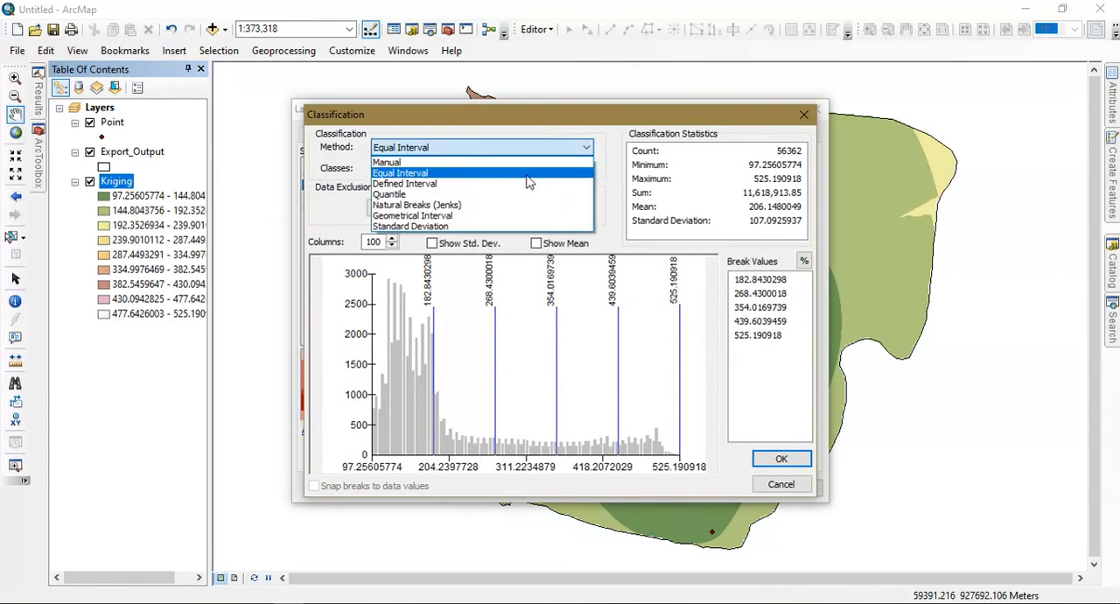
left_click(399, 172)
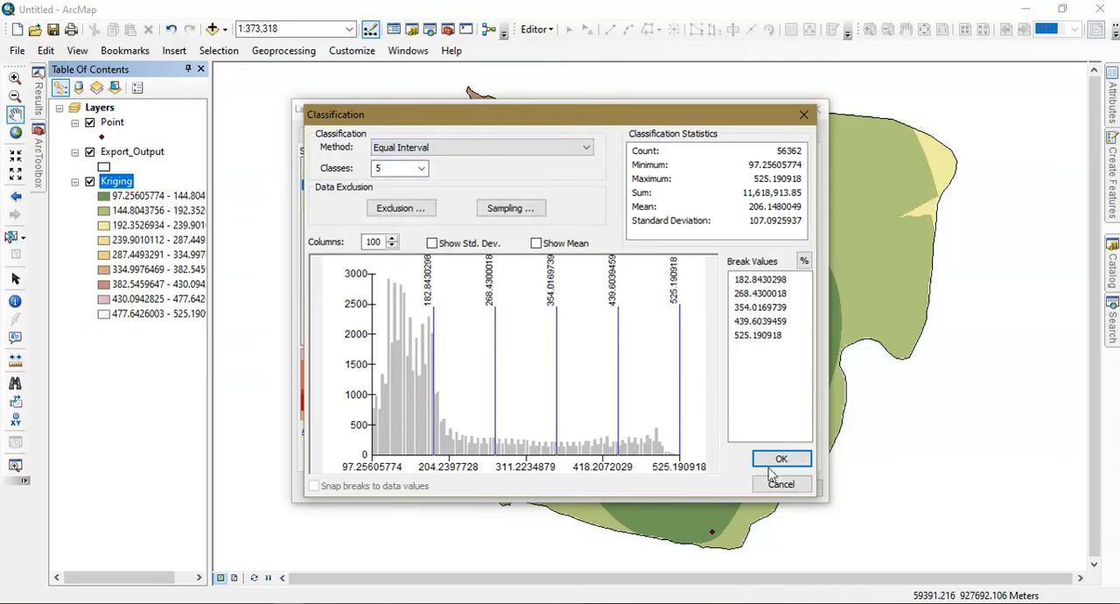
left_click(780, 458)
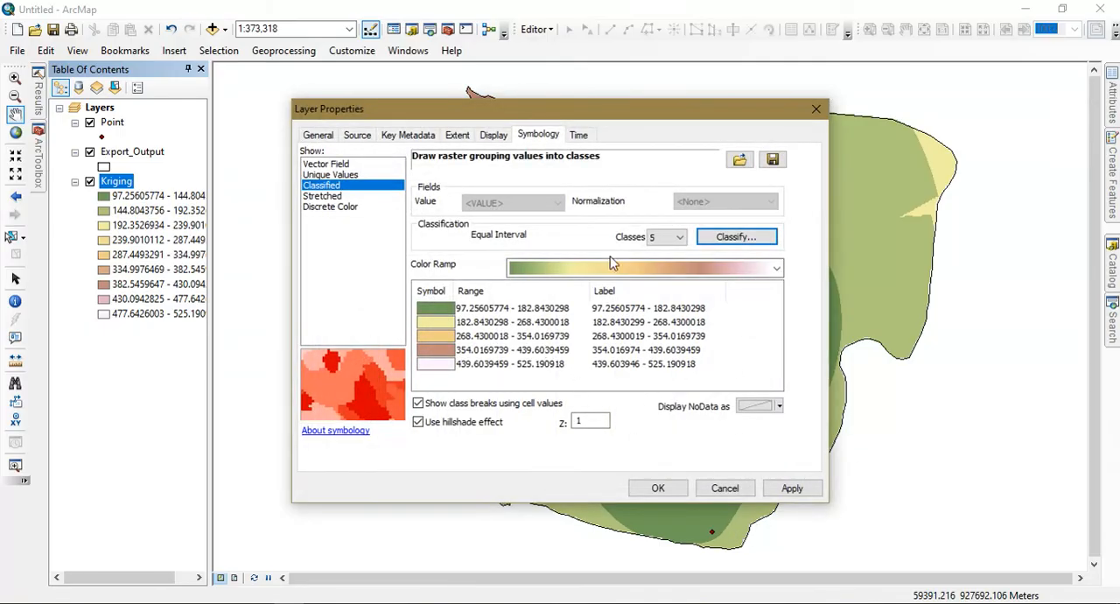
- Apply a red-to-green colour ramp to the five Kriging rainfall classes
left_click(773, 268)
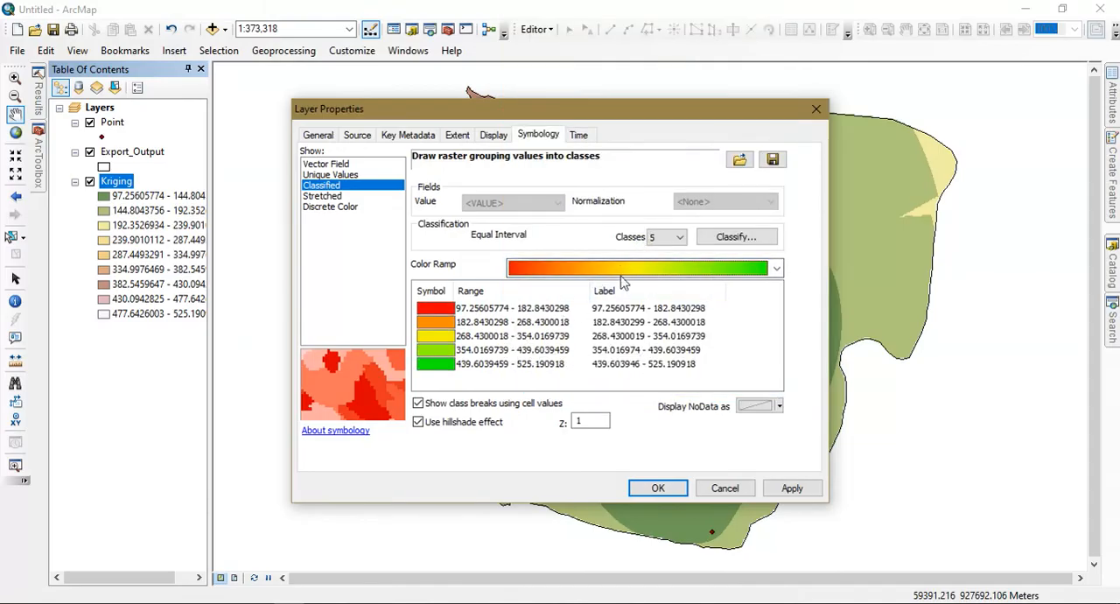
left_click(434, 306)
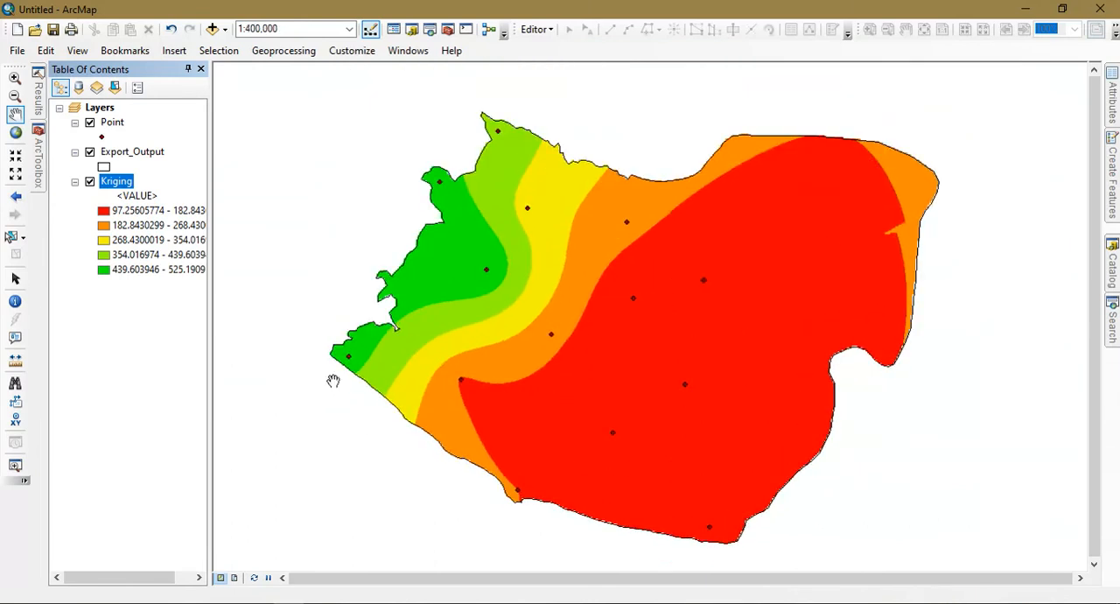
- Set the Point layer's label field to Rainfall in its layer properties
right_click(113, 123)
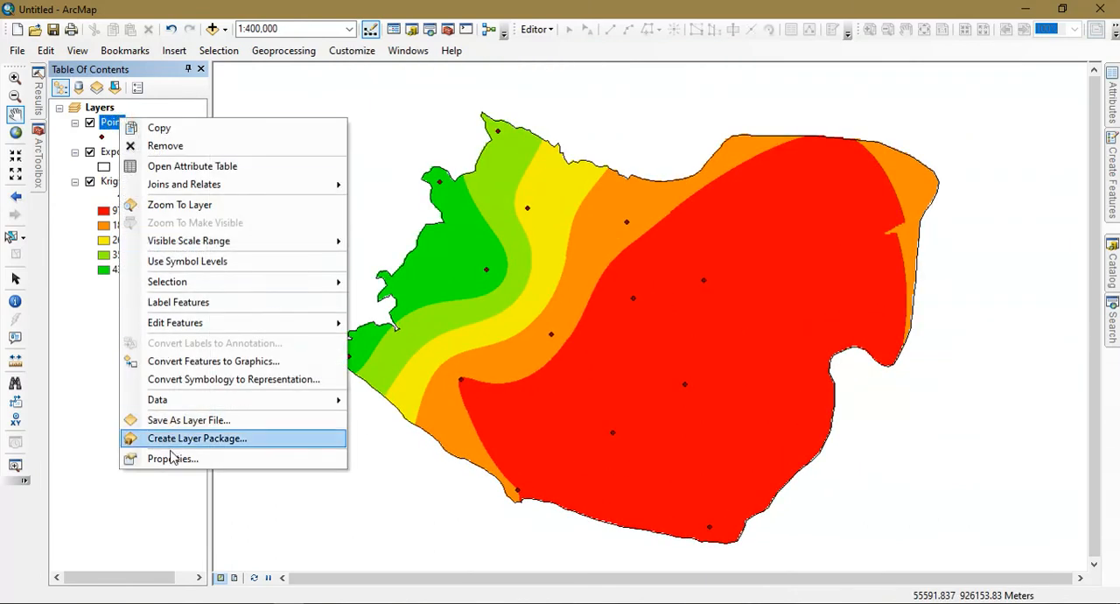
left_click(173, 458)
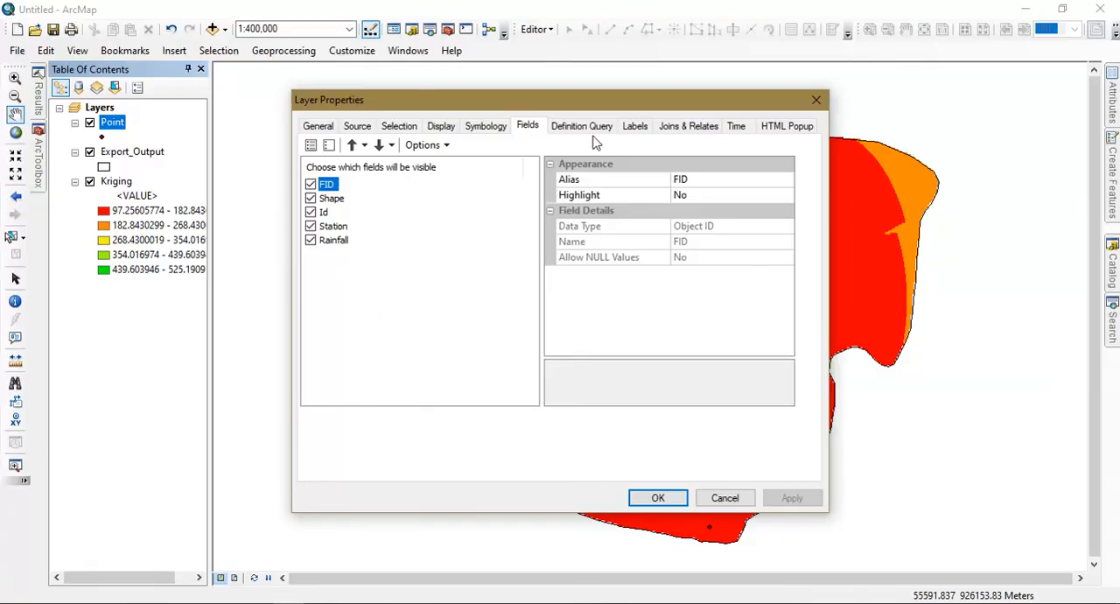
left_click(634, 126)
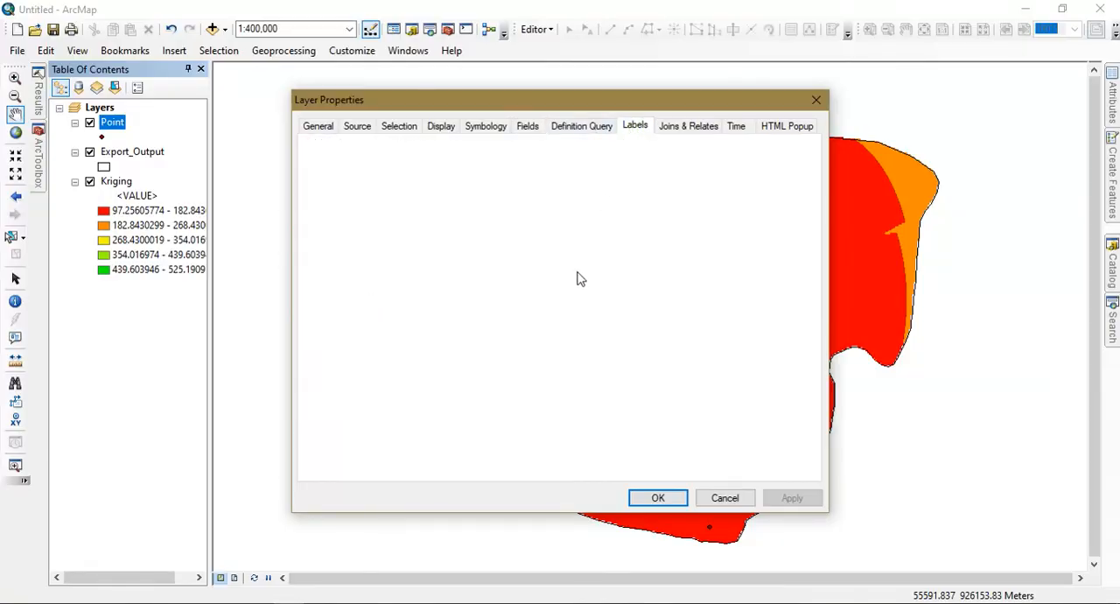
mouse_move(609, 283)
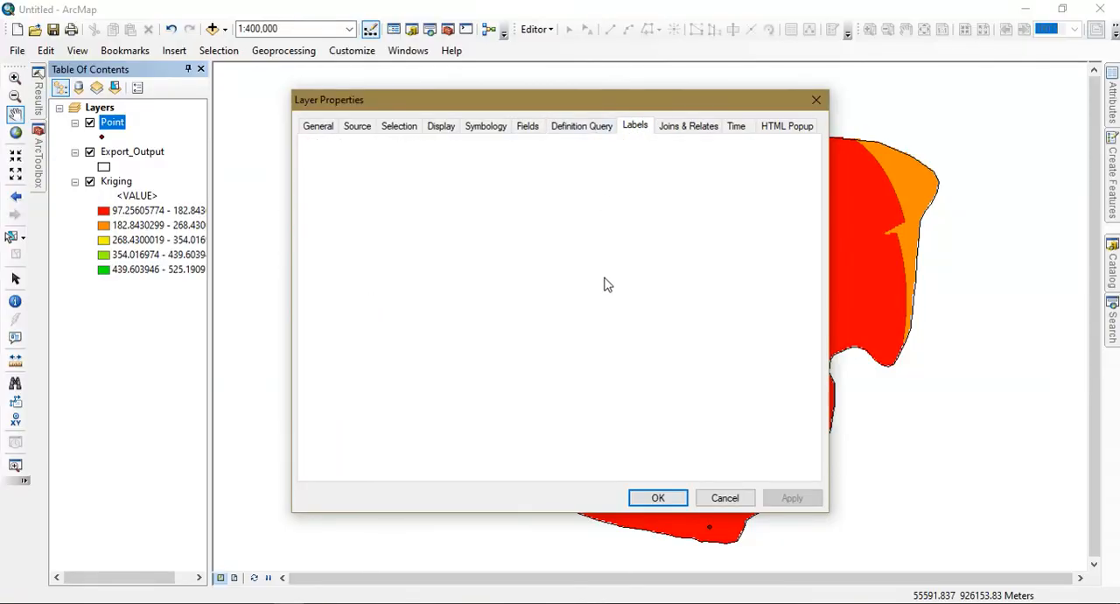
left_click(633, 126)
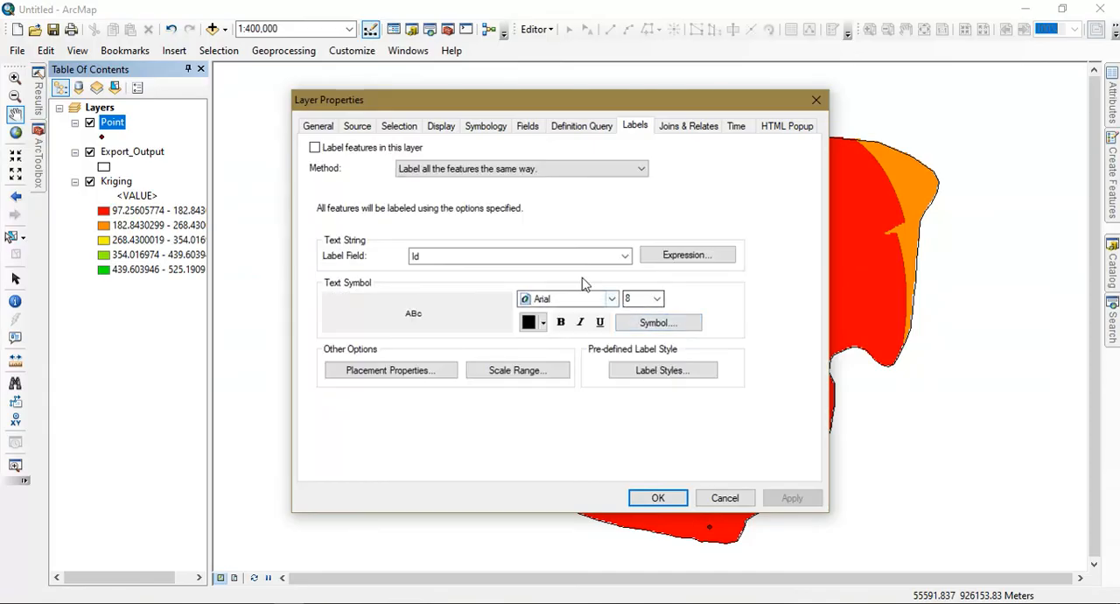
left_click(623, 256)
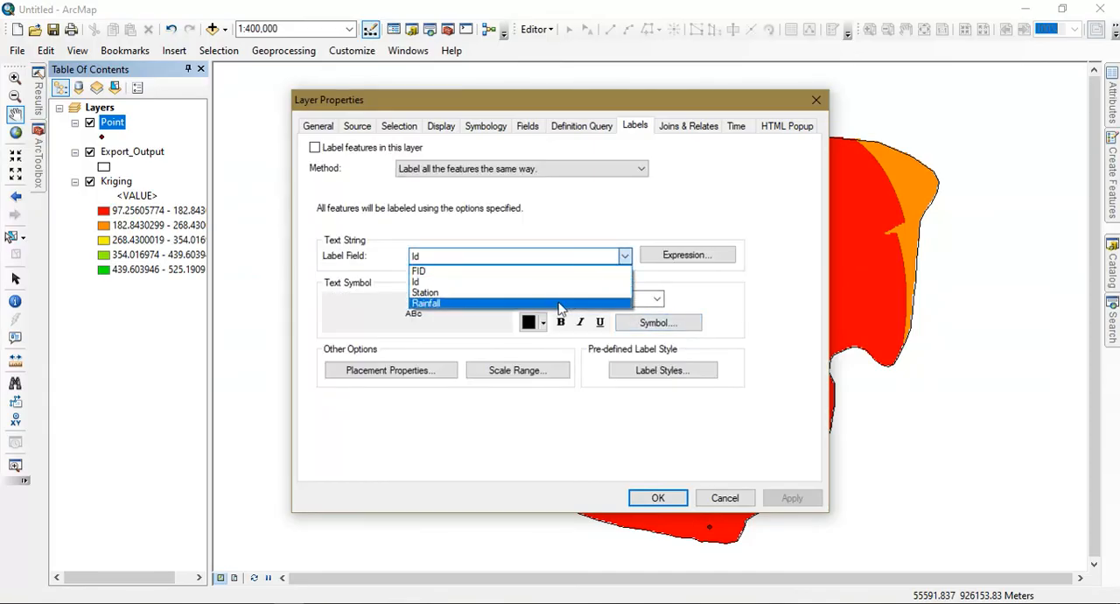
left_click(658, 497)
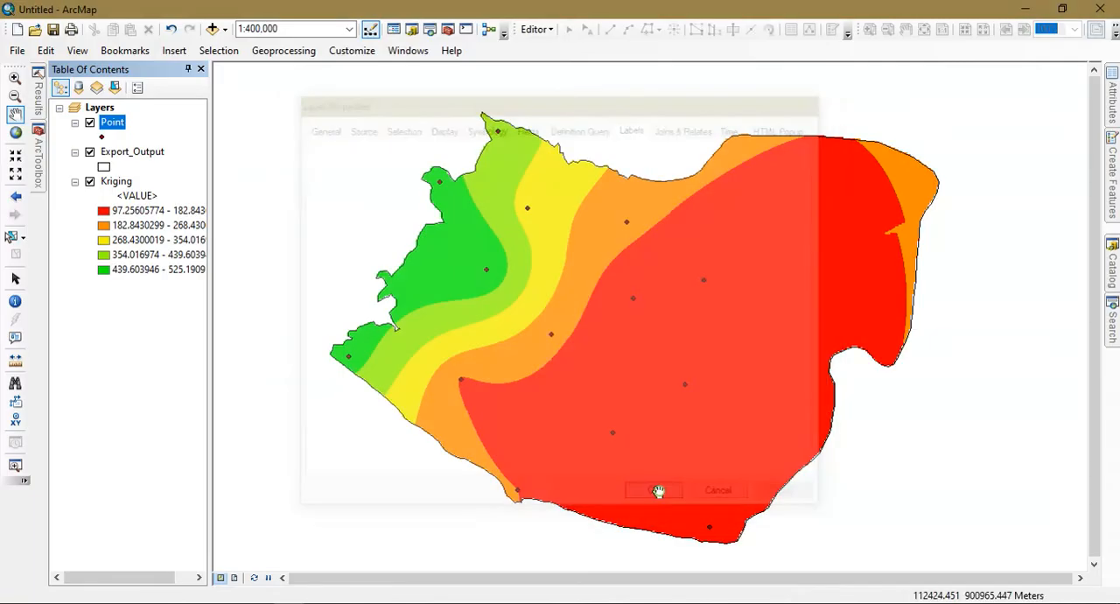
right_click(112, 123)
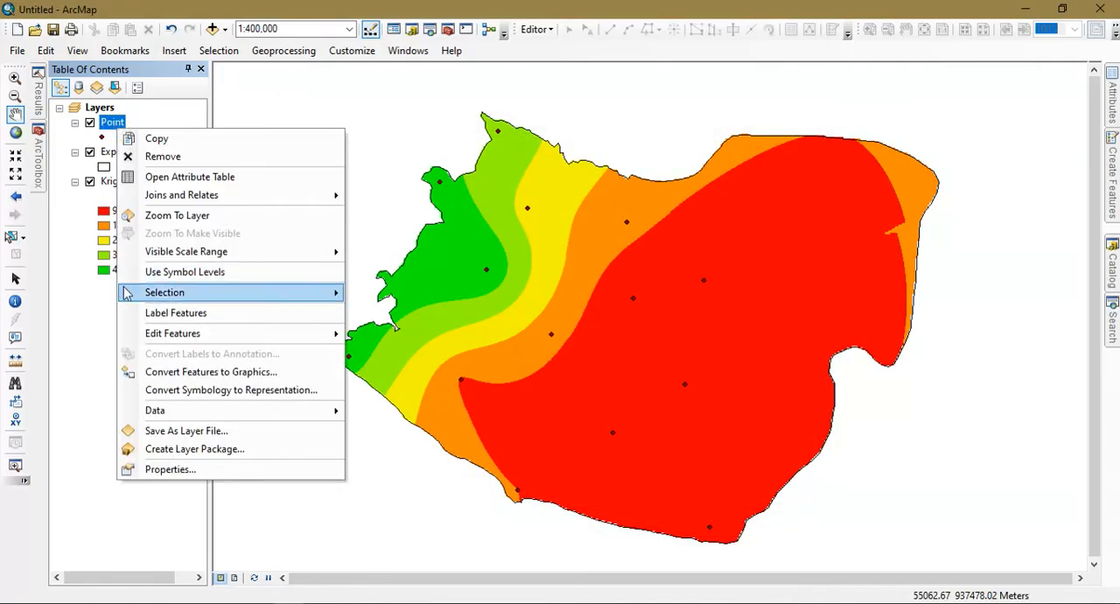